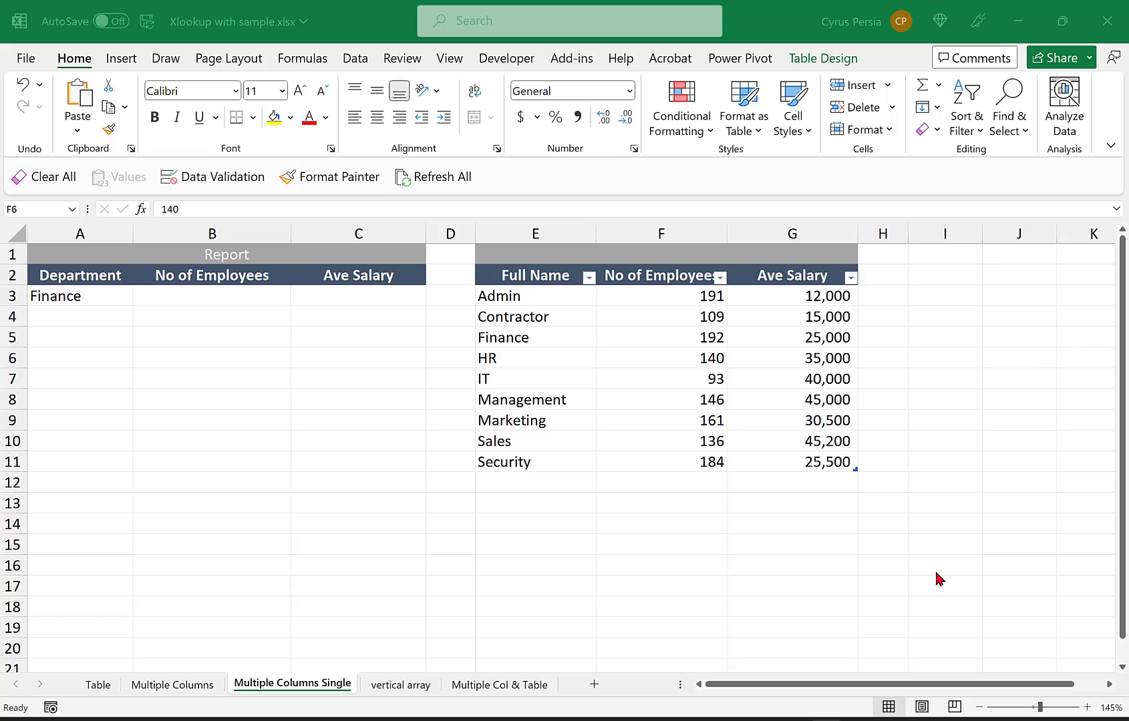
{"action": "mouse_move", "coordinate": [318, 317]}
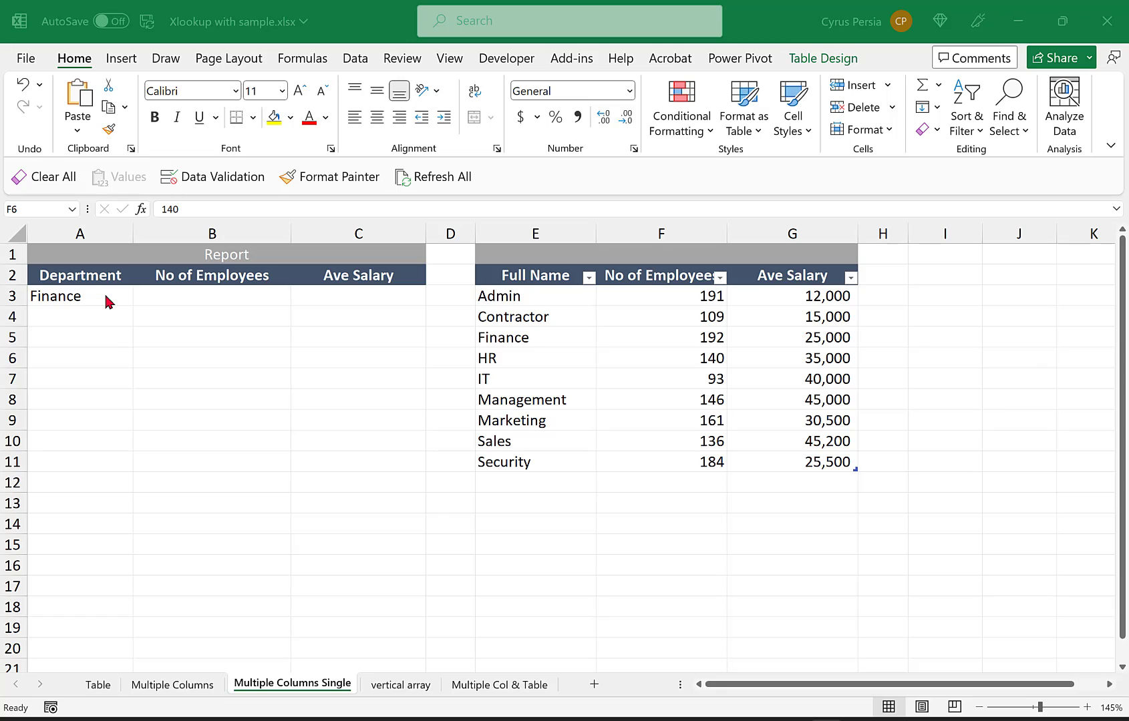
{"action": "mouse_move", "coordinate": [93, 302]}
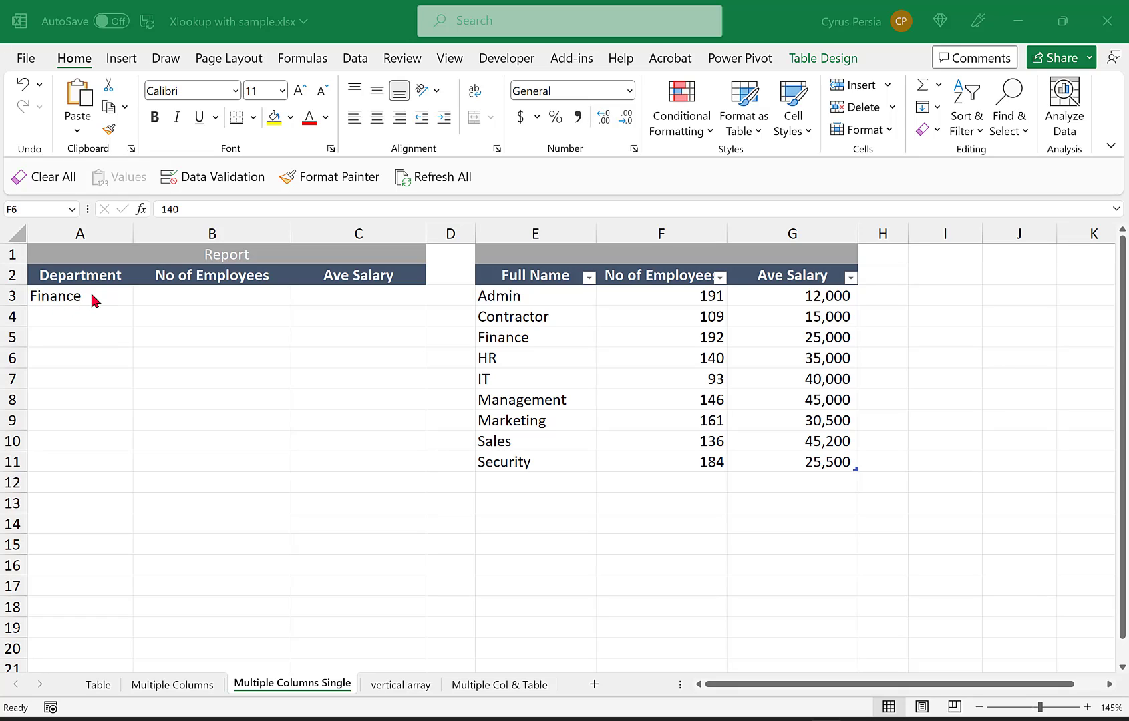
{"action": "mouse_move", "coordinate": [615, 295]}
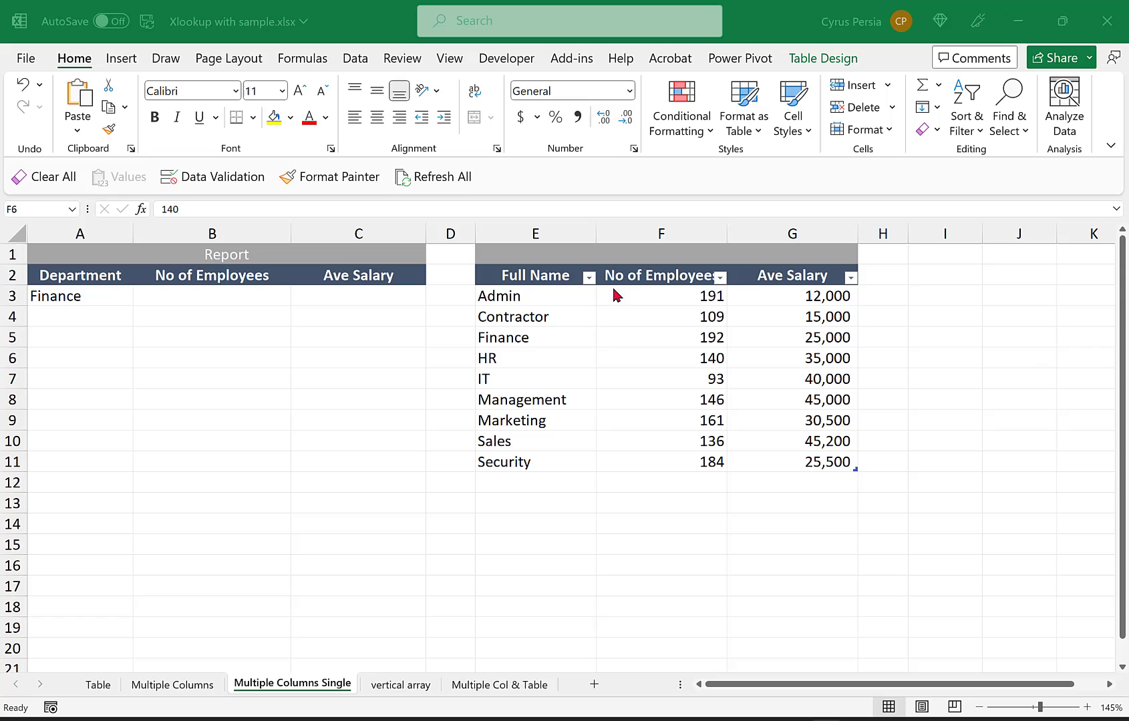
{"action": "mouse_move", "coordinate": [747, 299]}
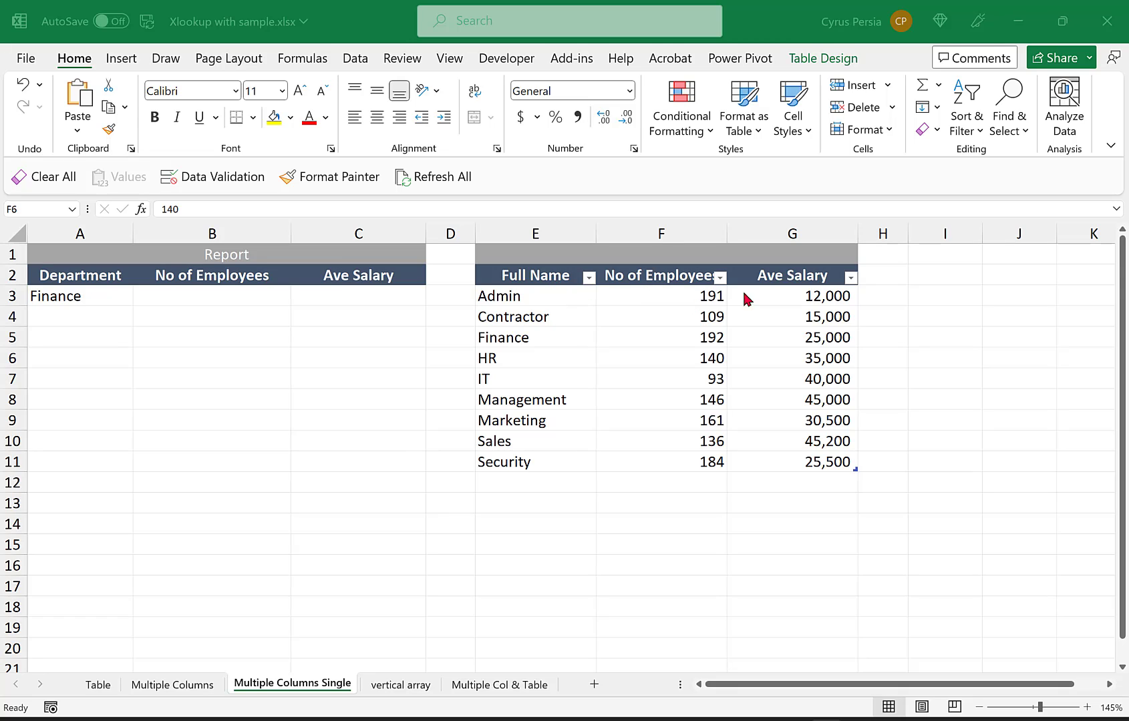
{"action": "mouse_move", "coordinate": [796, 364]}
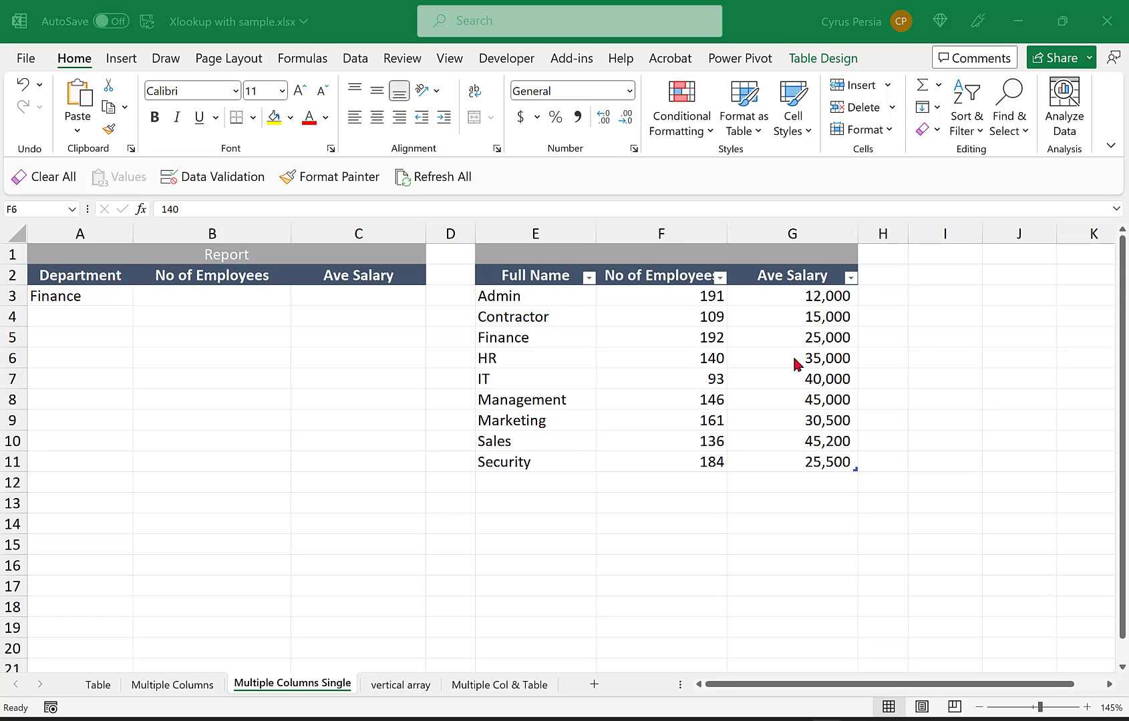
Enter an XLOOKUP in B3 returning Finance's 192 employees and 25,000 salary from LookUpTable
{"action": "left_click", "coordinate": [686, 358]}
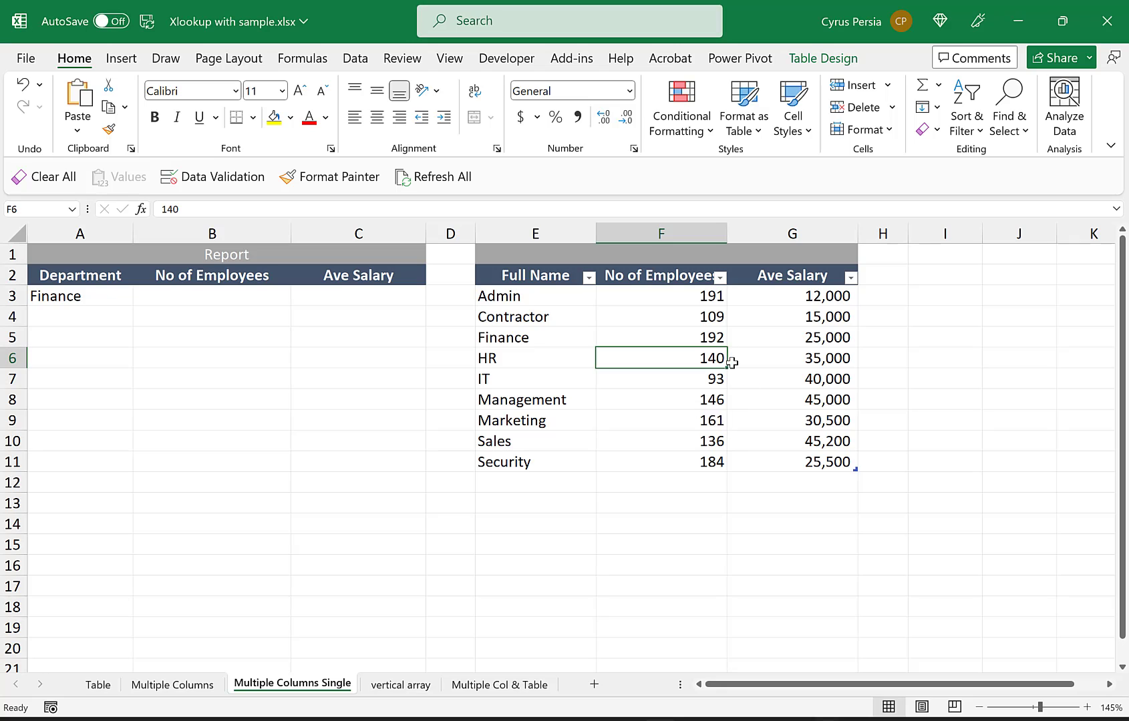
{"action": "left_click", "coordinate": [211, 296]}
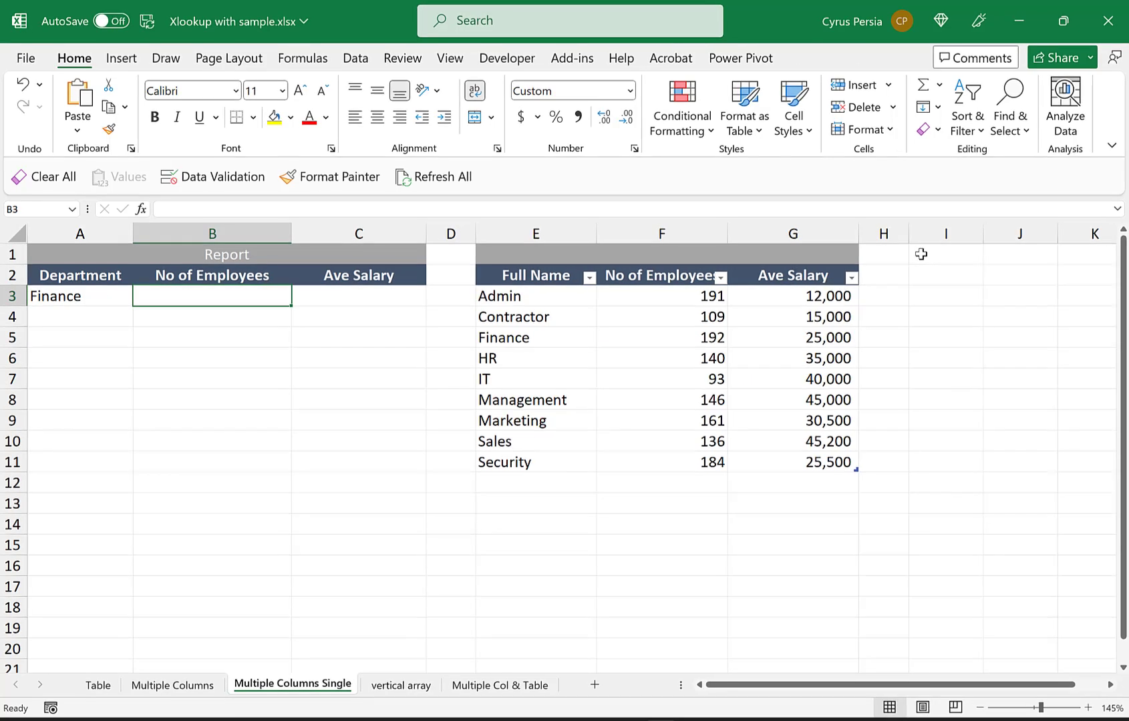
{"action": "type", "text": "=XLOOKUP(A3"}
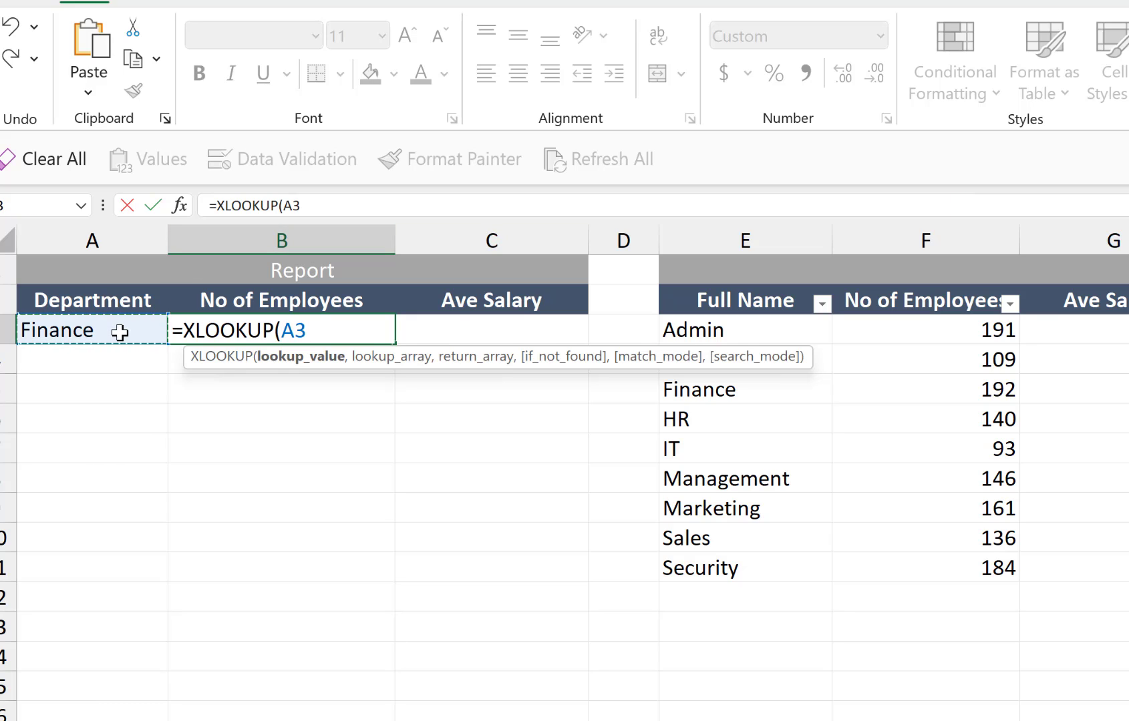
{"action": "type", "text": ","}
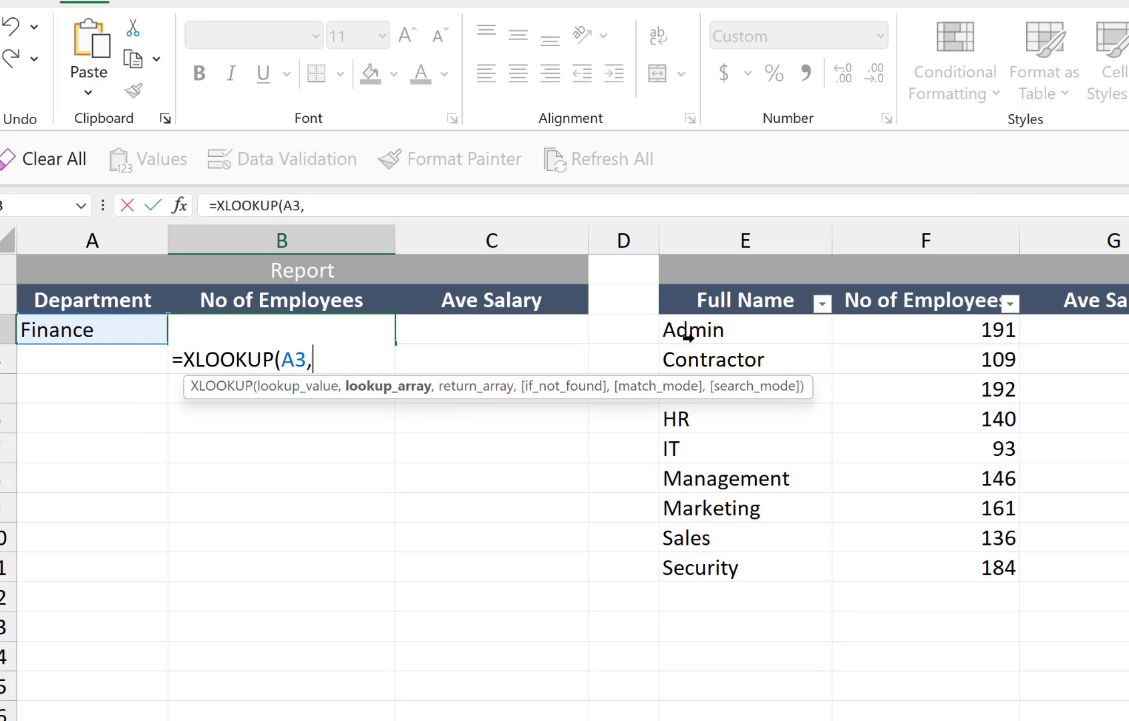
{"action": "mouse_move", "coordinate": [737, 285]}
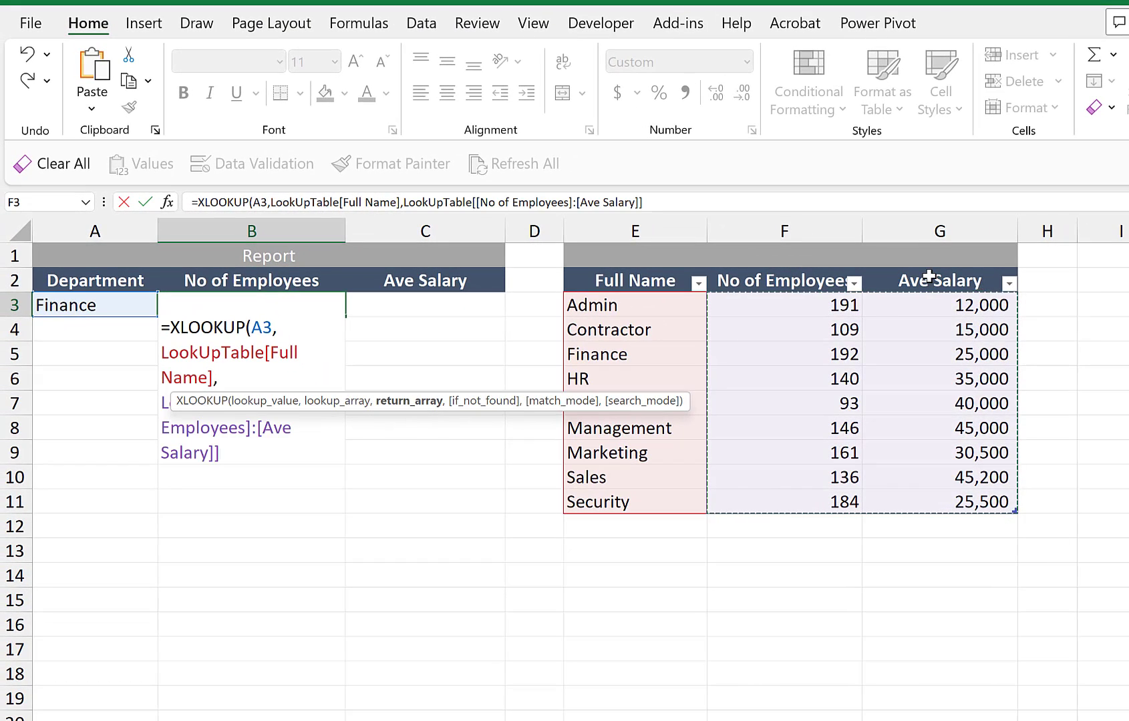
{"action": "key", "text": "Enter"}
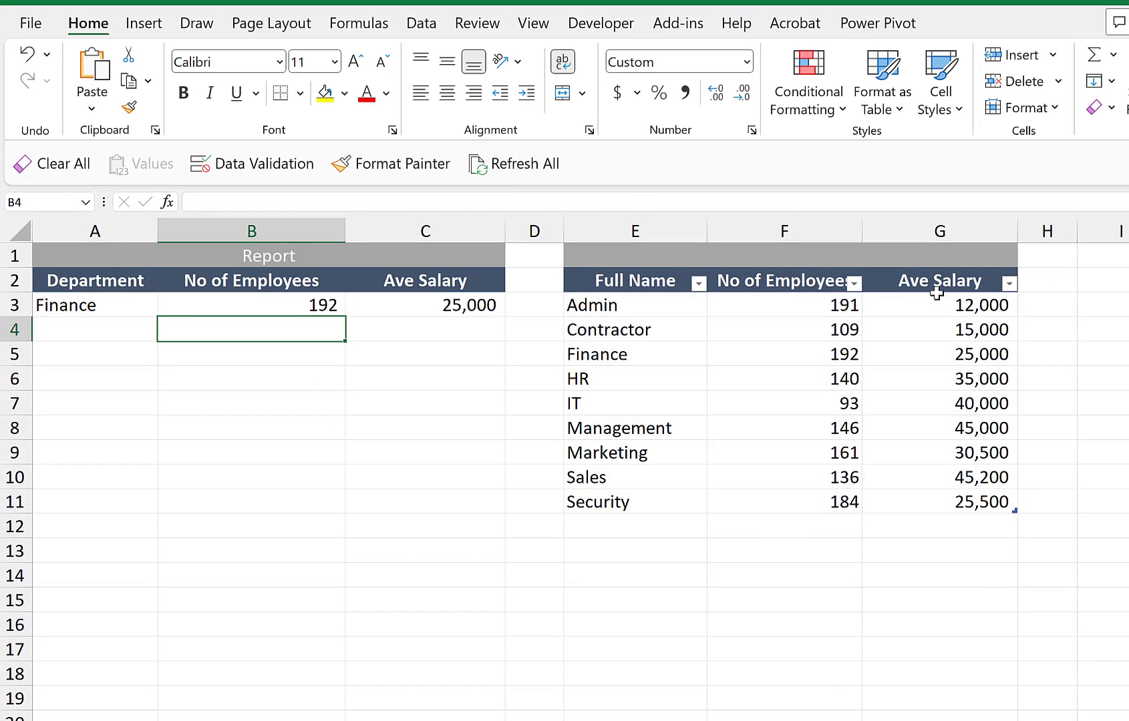
{"action": "mouse_move", "coordinate": [290, 309]}
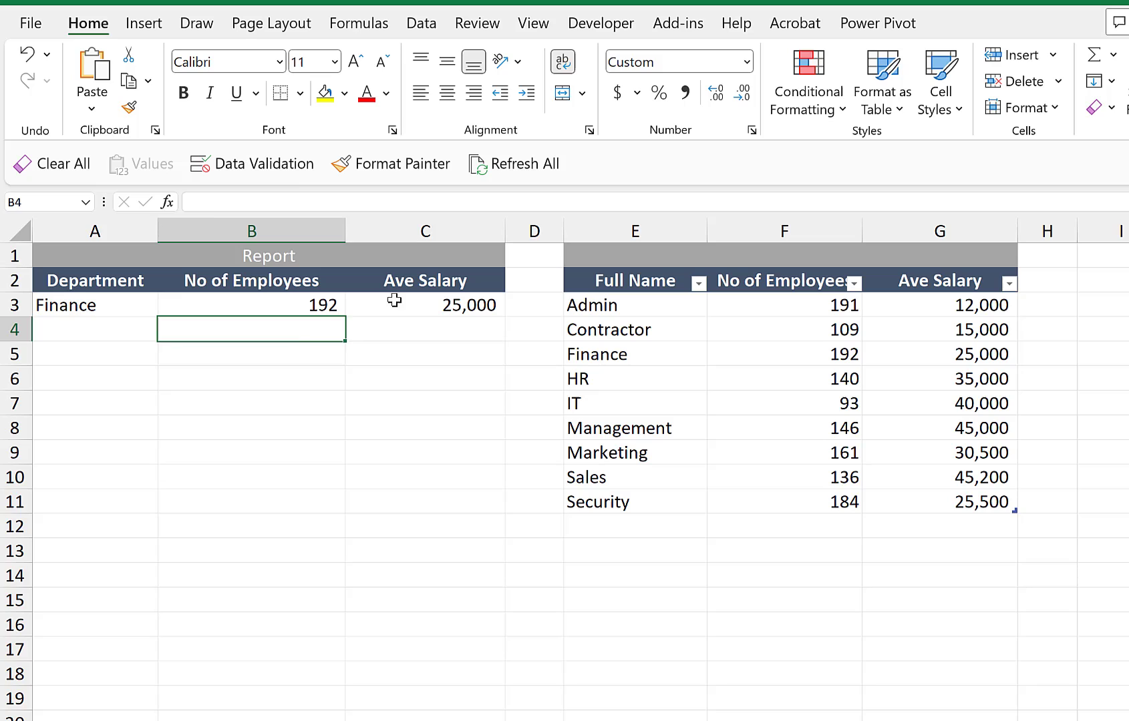
Copy HR, Admin and IT from the Multiple Columns sheet and paste them below Finance
{"action": "left_click", "coordinate": [93, 330]}
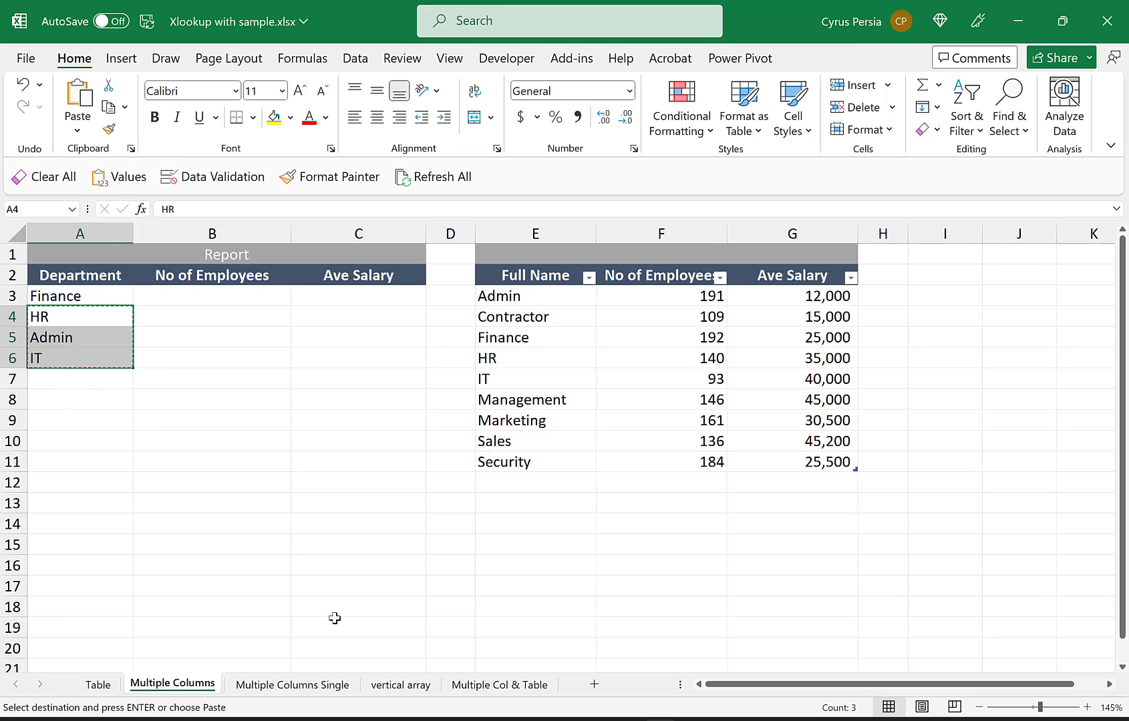
{"action": "left_click", "coordinate": [291, 685]}
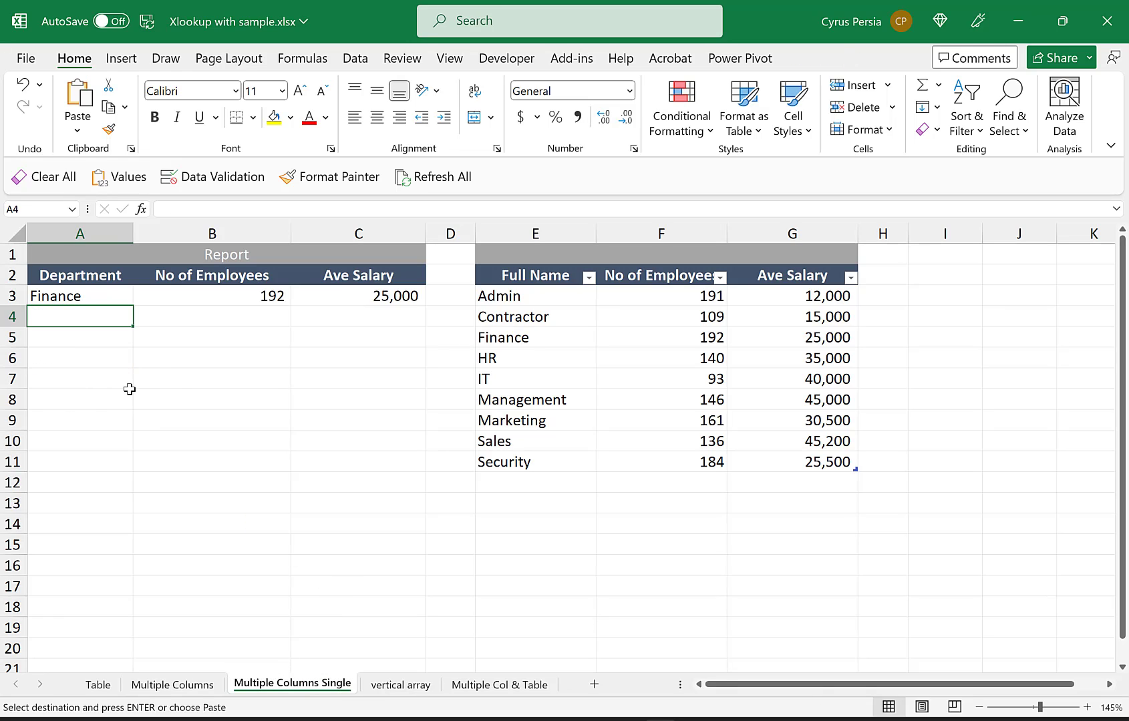
{"action": "key", "text": "ctrl+v"}
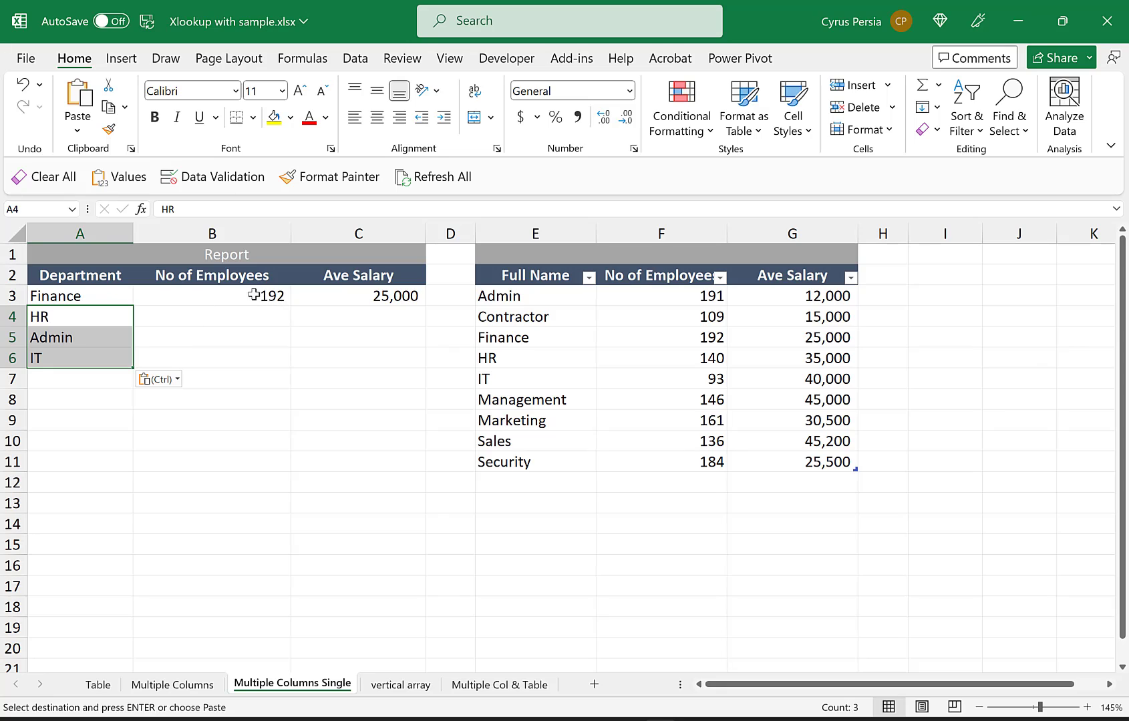
{"action": "mouse_move", "coordinate": [297, 342]}
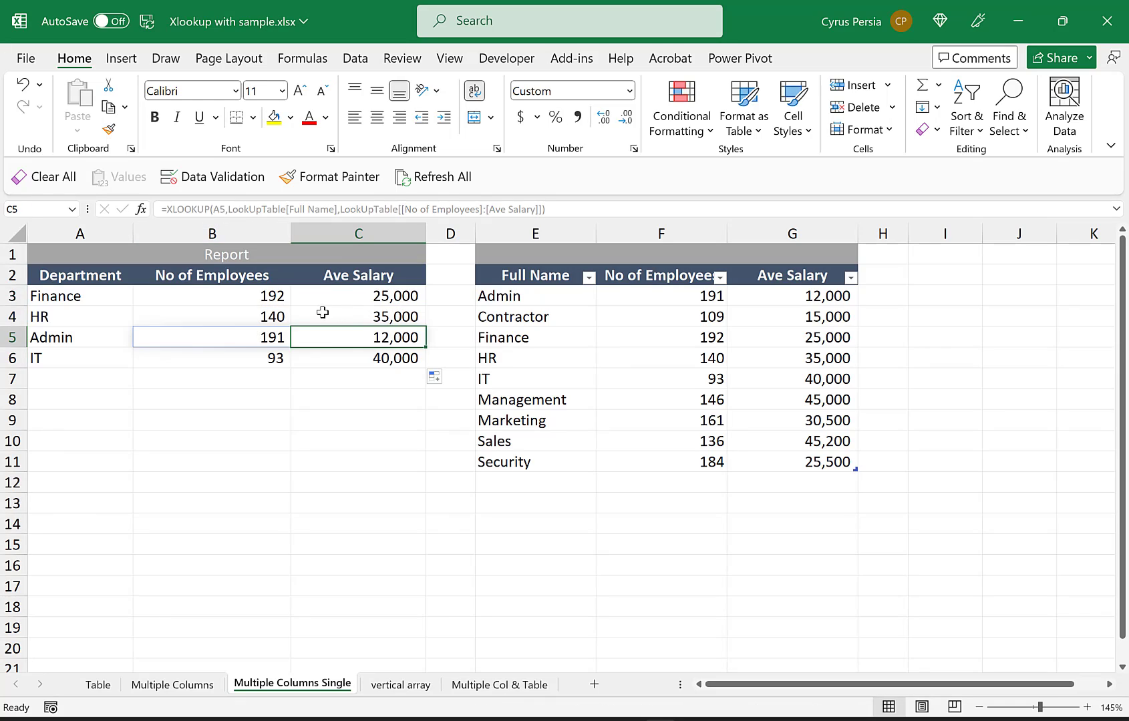
{"action": "mouse_move", "coordinate": [355, 330]}
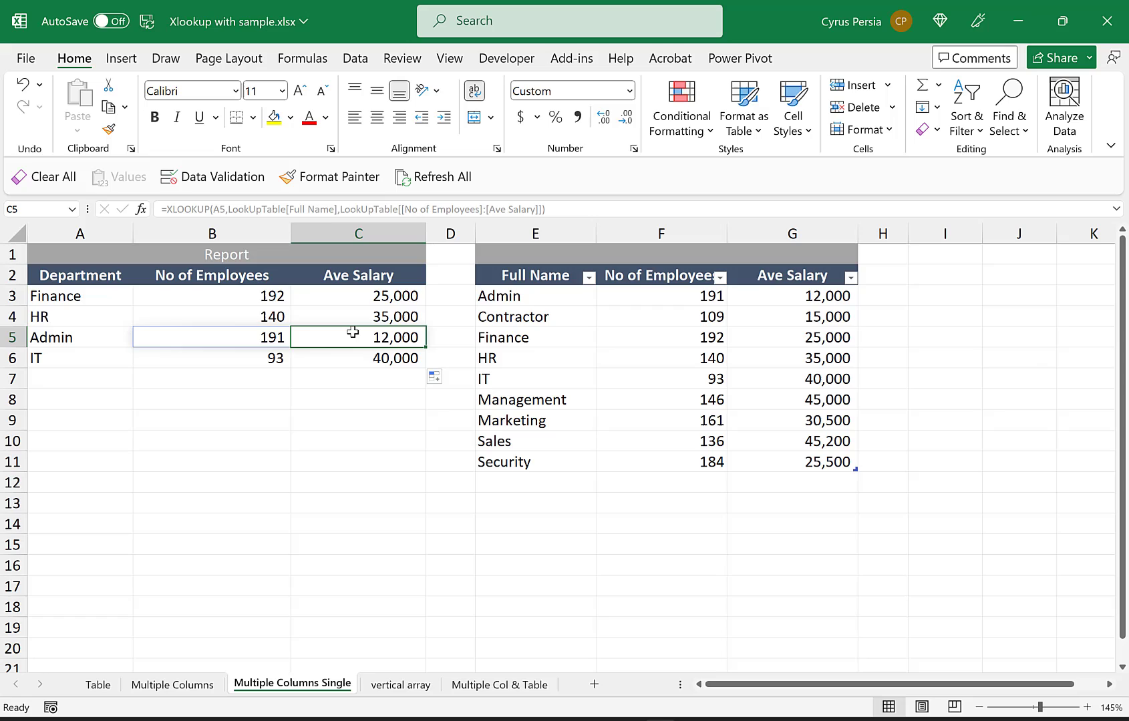
{"action": "mouse_move", "coordinate": [356, 398]}
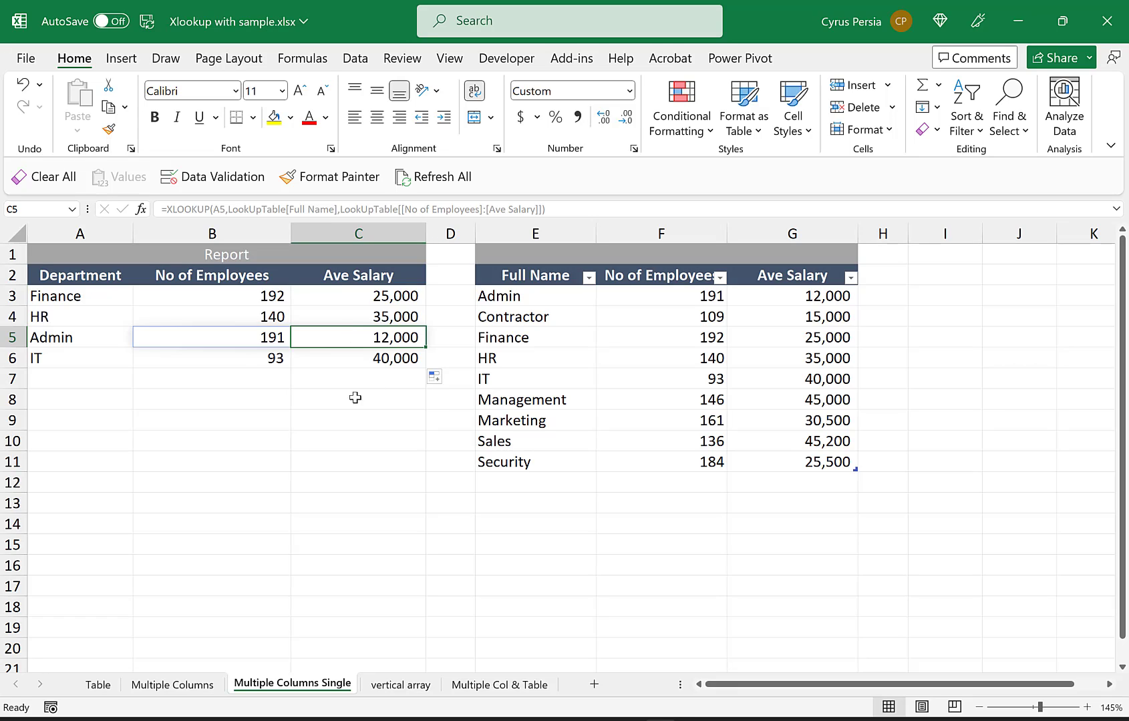
Enter WH in A7 and a WH row with 2 employees and 15,000 salary in the lookup table
{"action": "left_click", "coordinate": [358, 400]}
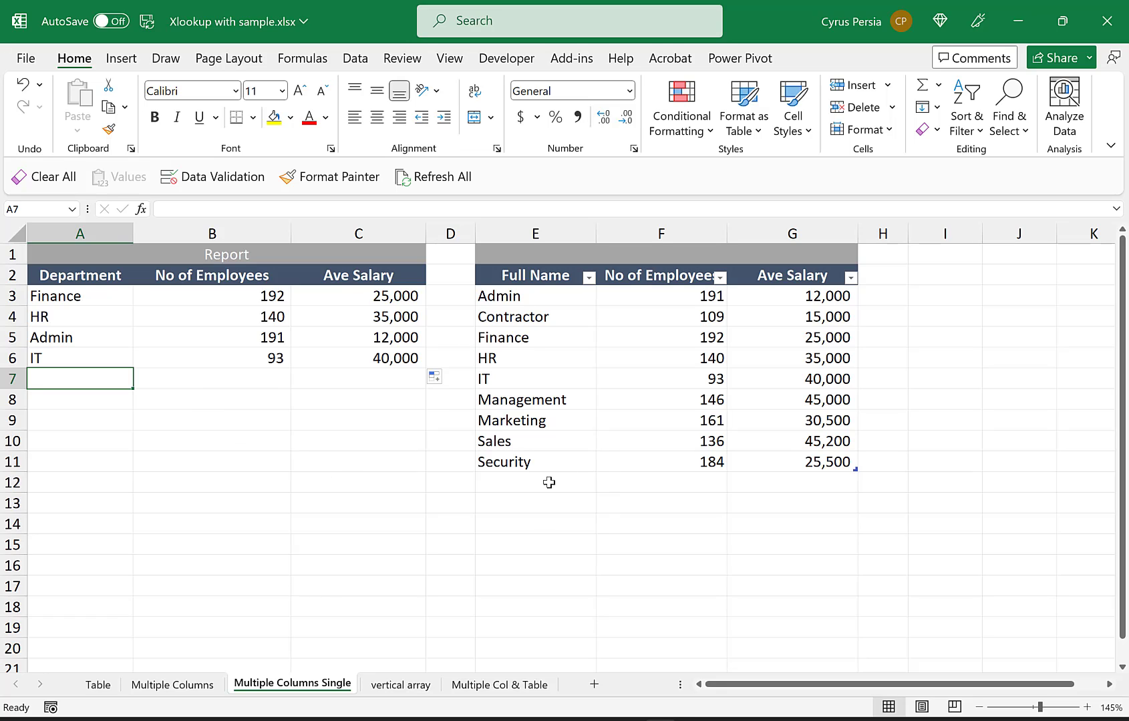
{"action": "type", "text": "WH"}
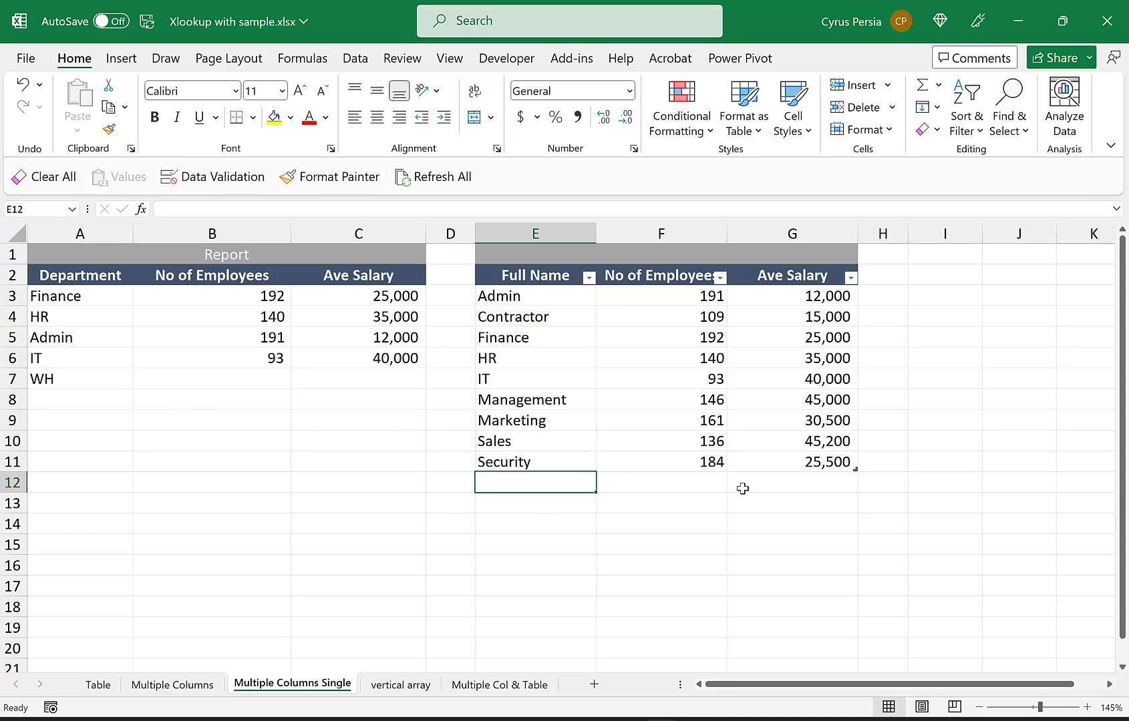
{"action": "type", "text": "WH"}
{"action": "left_click", "coordinate": [792, 482]}
{"action": "type", "text": "2"}
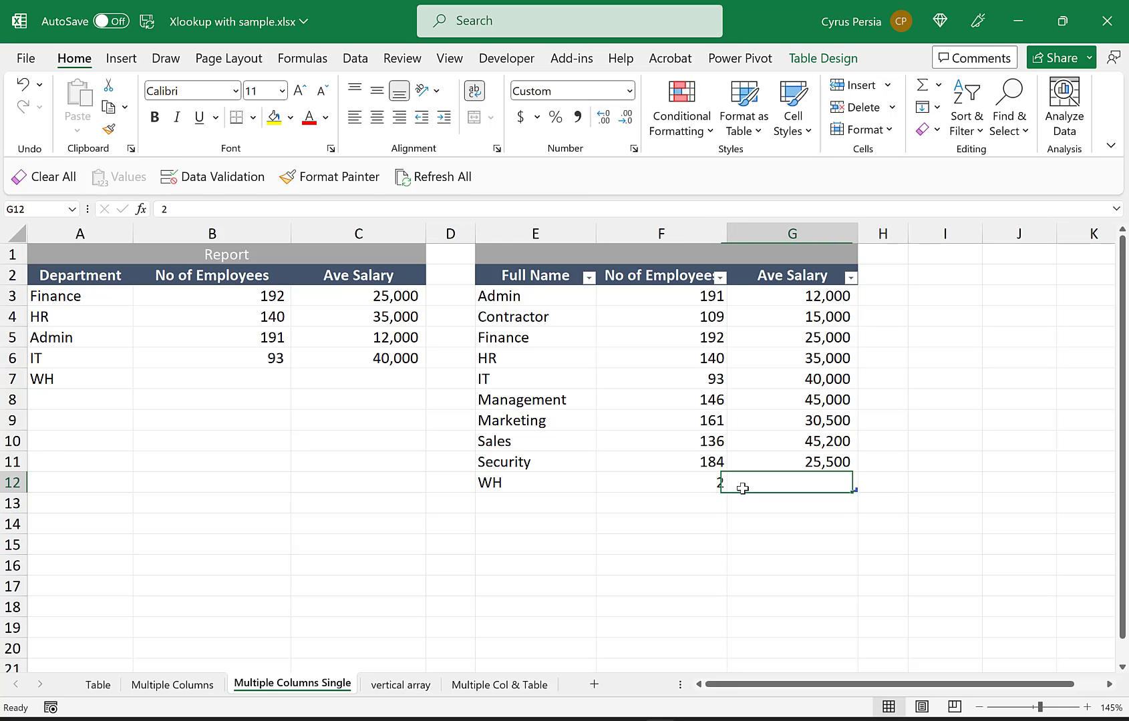
{"action": "type", "text": "150"}
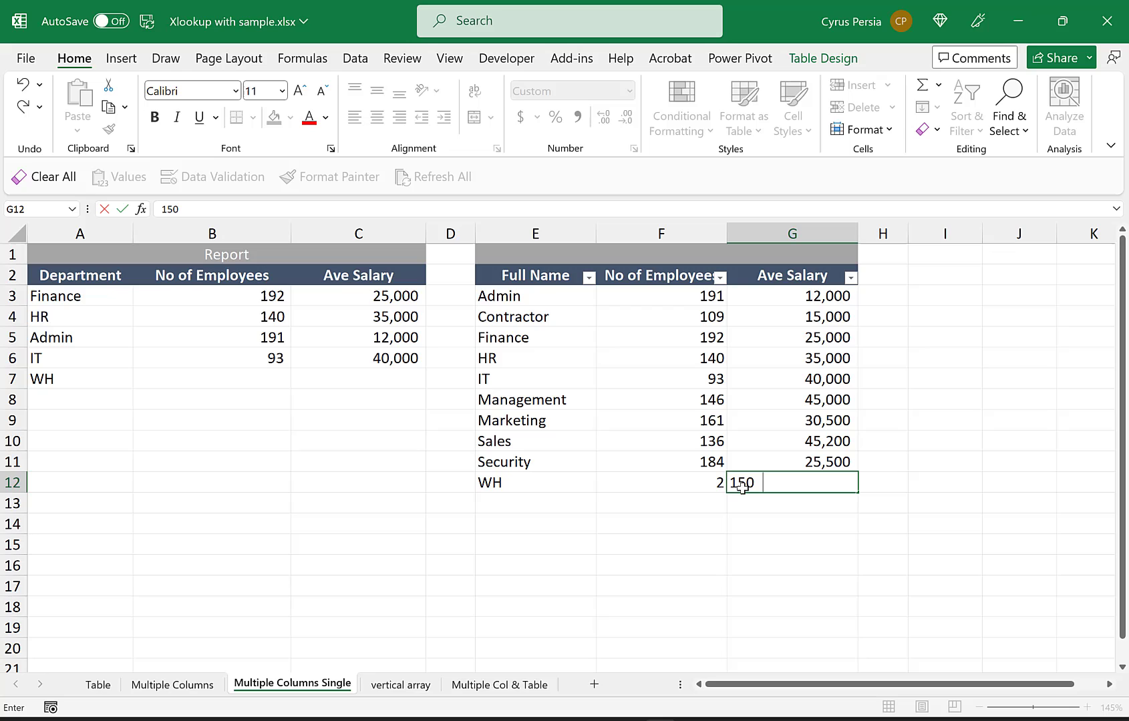
{"action": "key", "text": "Enter"}
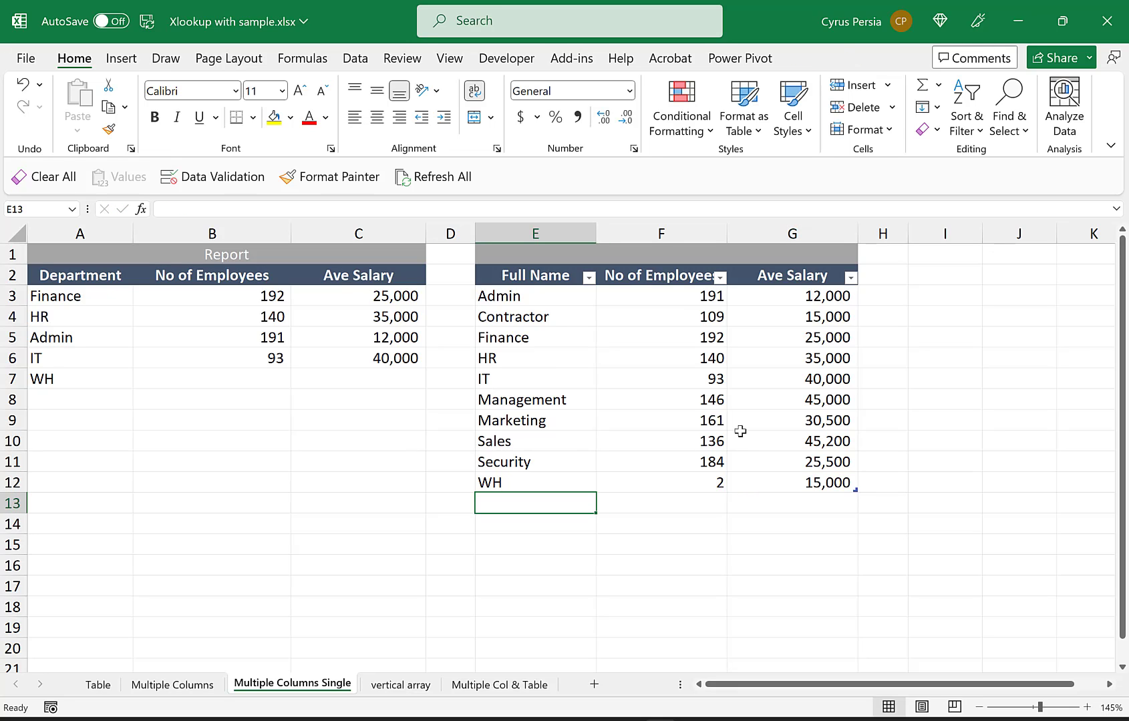
Extend the XLOOKUP to row 7 so WH returns 2 employees and 15,000 salary
{"action": "left_click", "coordinate": [211, 379]}
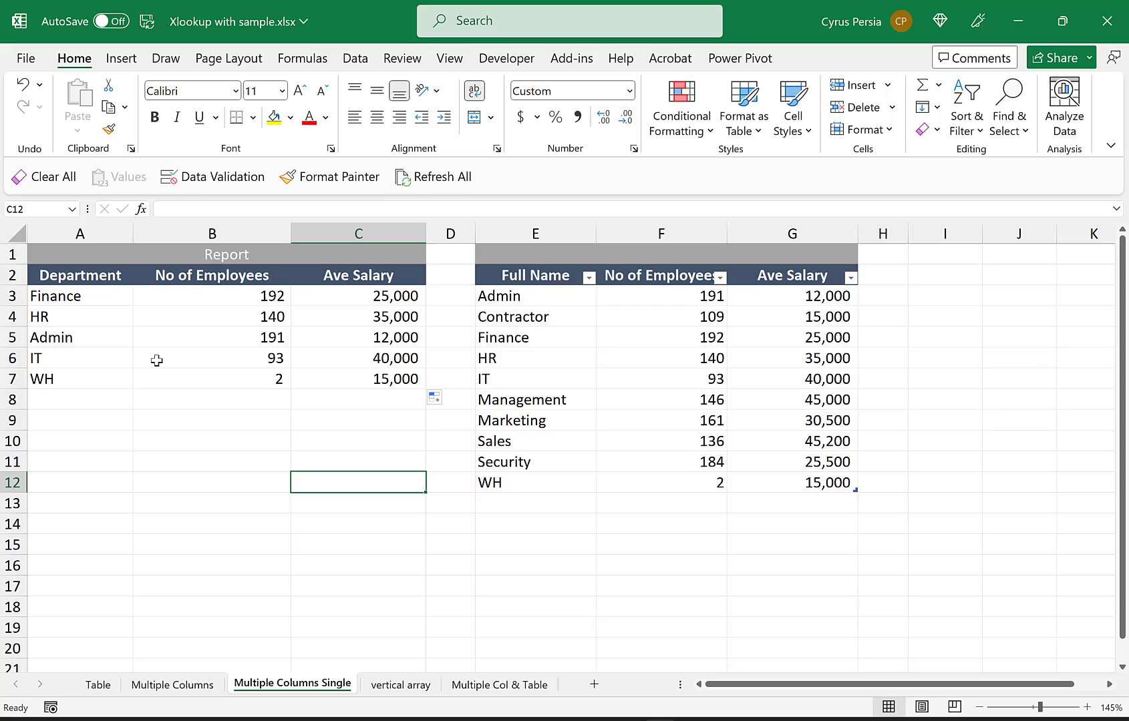
{"action": "mouse_move", "coordinate": [115, 317]}
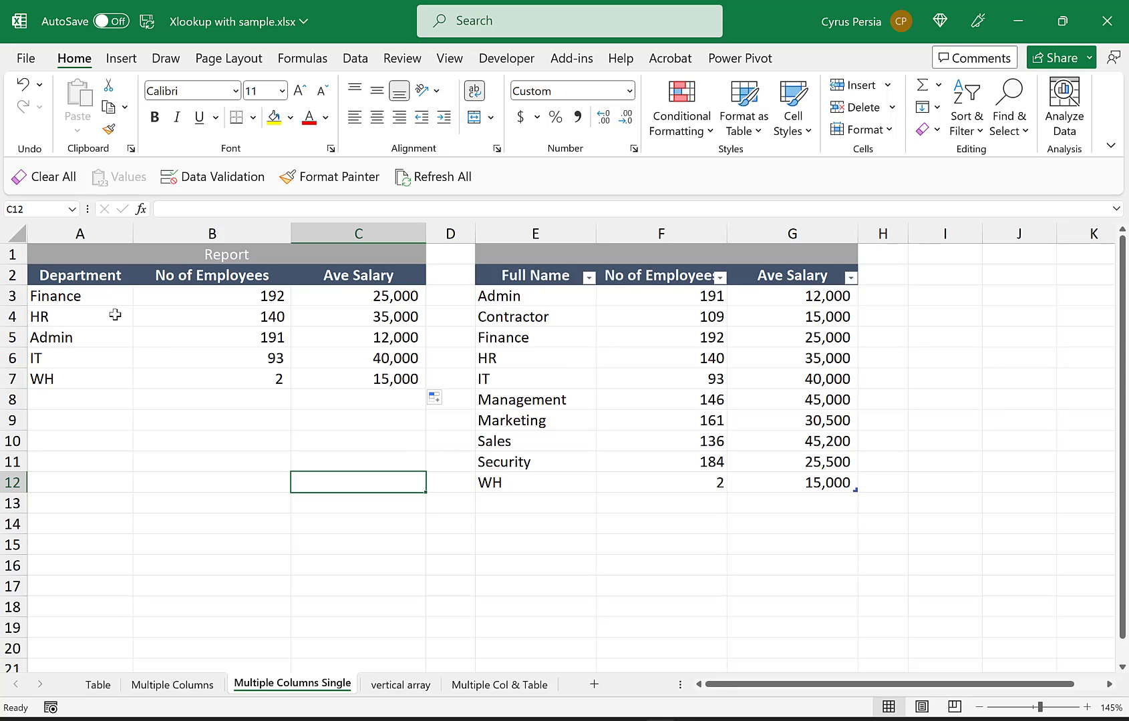
{"action": "mouse_move", "coordinate": [91, 343]}
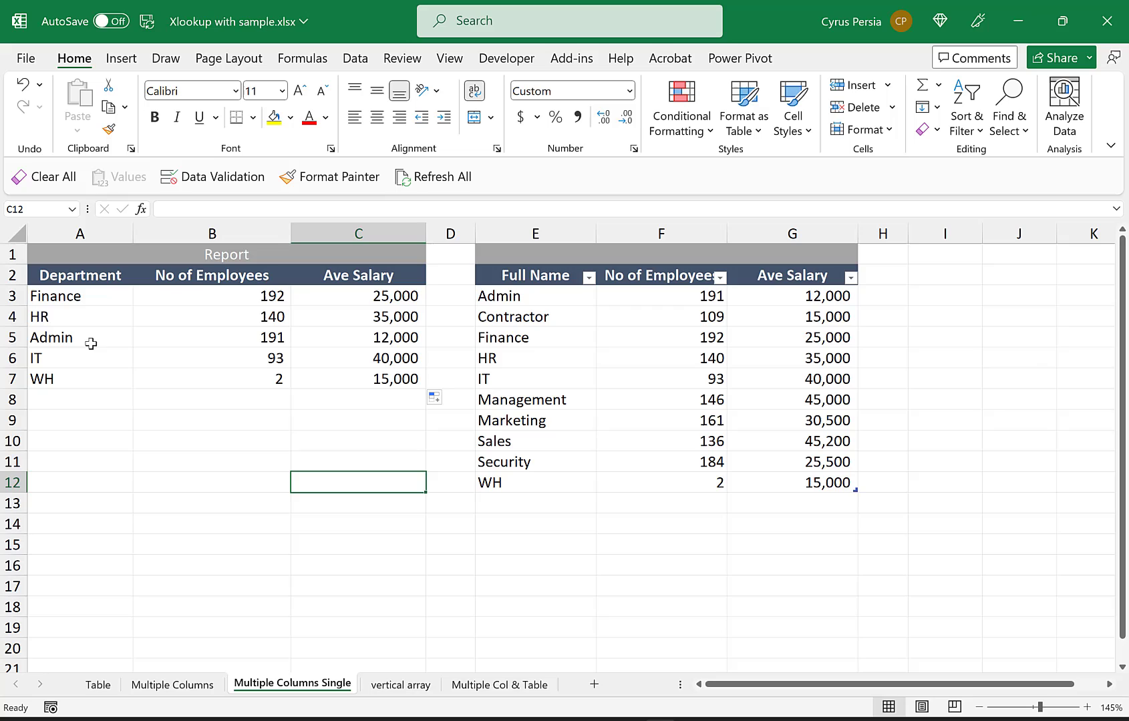
{"action": "mouse_move", "coordinate": [198, 390]}
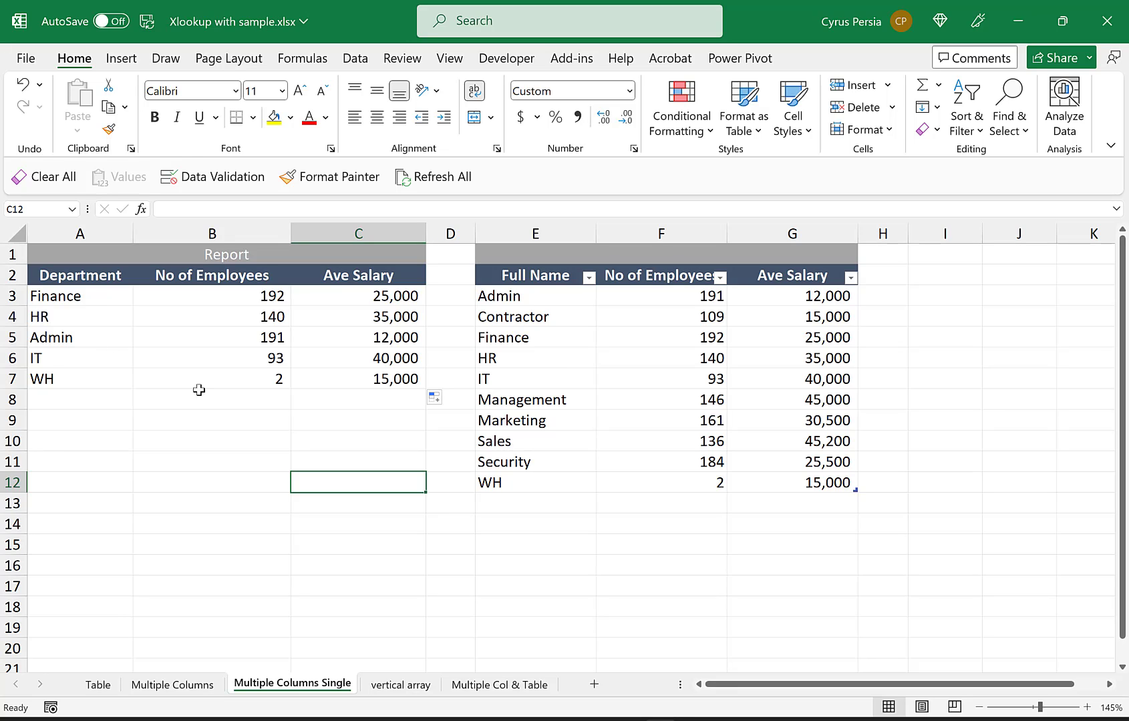
{"action": "mouse_move", "coordinate": [97, 690]}
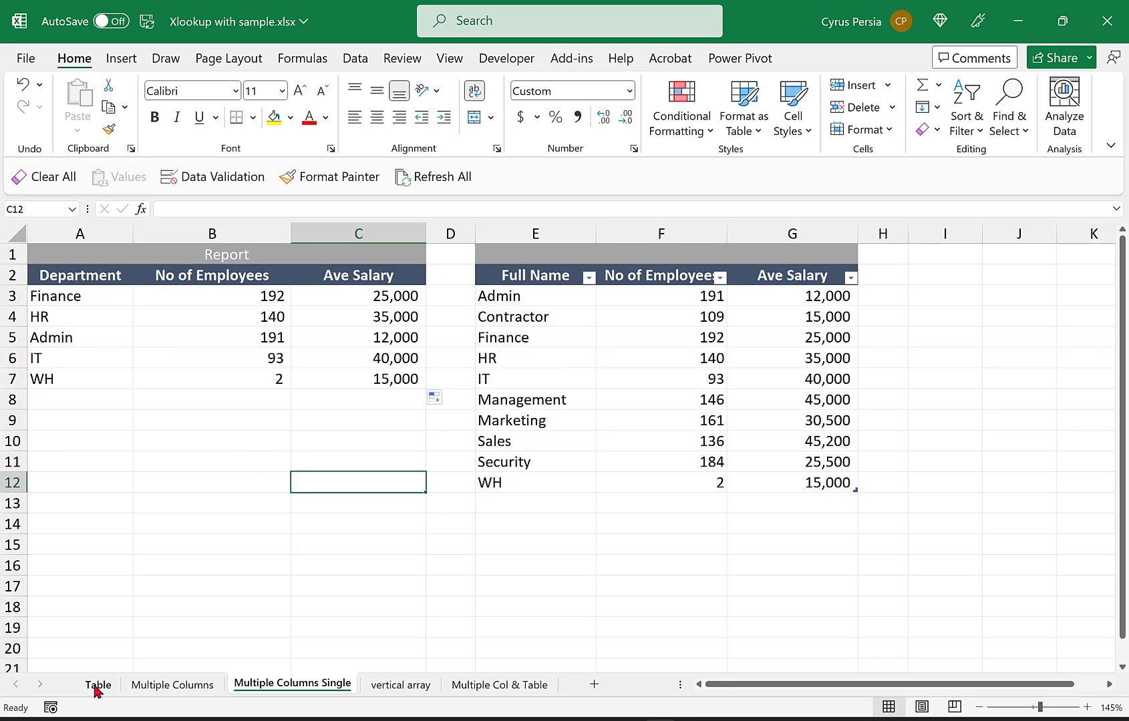
On the Table sheet, convert A2:C11 into an Excel table with headers via Ctrl+T
{"action": "left_click", "coordinate": [98, 685]}
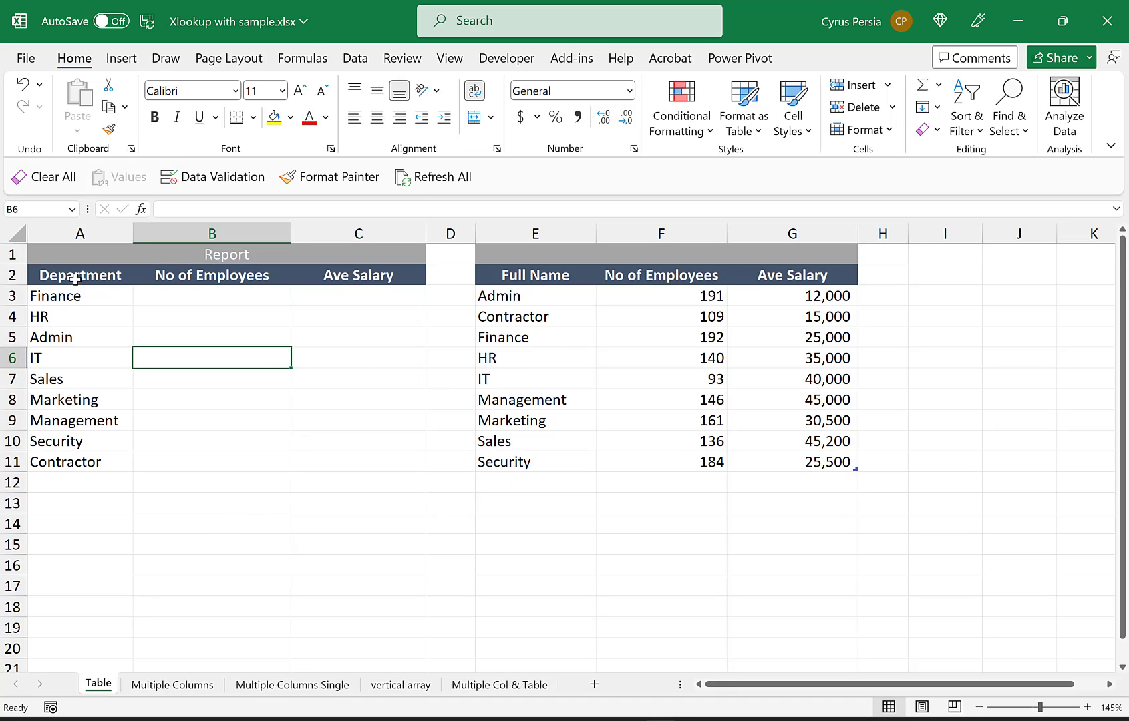
{"action": "left_click_drag", "start_coordinate": [79, 276], "coordinate": [358, 440]}
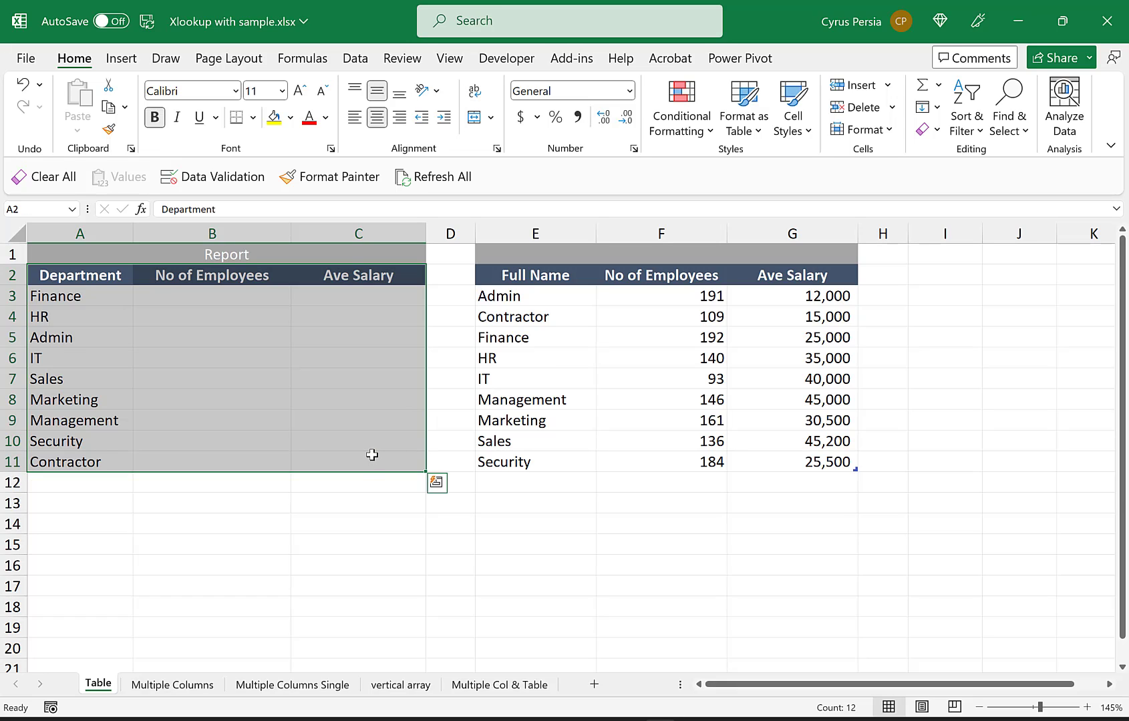
{"action": "key", "text": "Ctrl+T"}
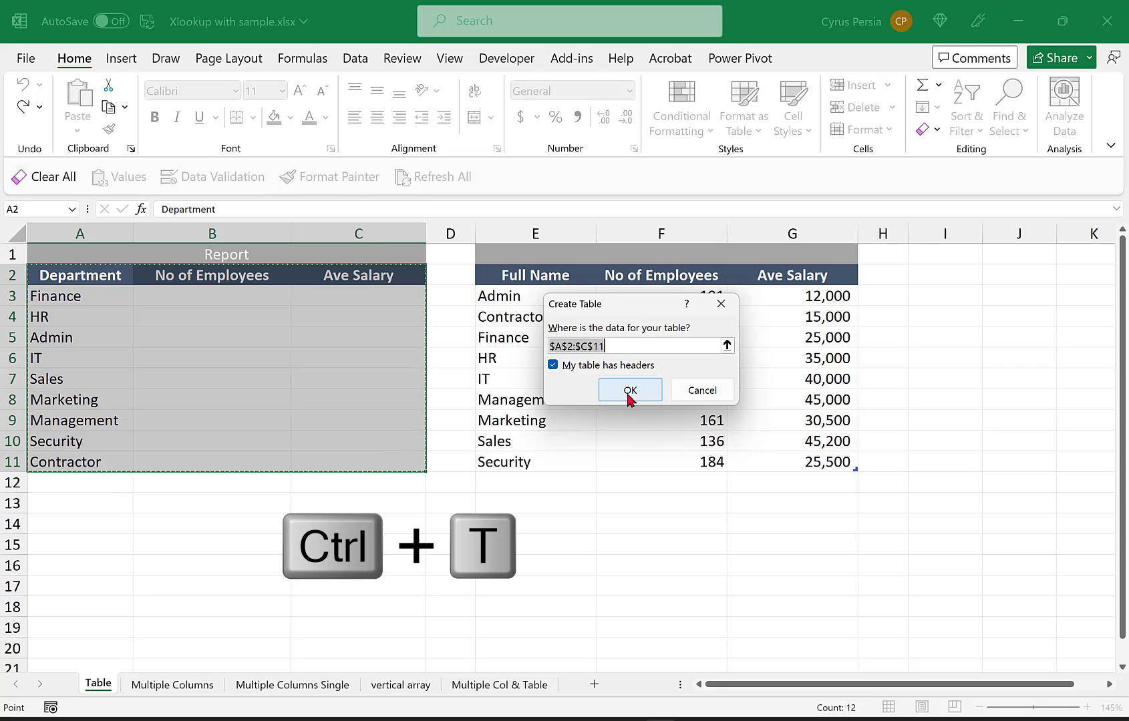
{"action": "left_click", "coordinate": [630, 390]}
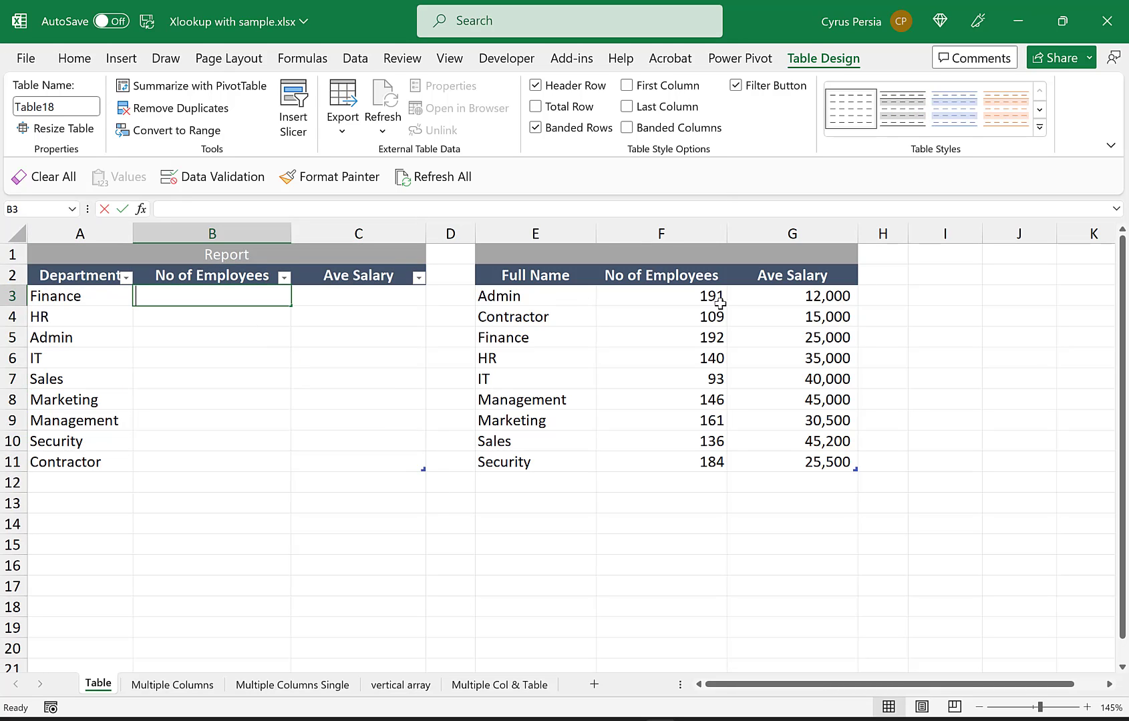
{"action": "type", "text": "=XLOOKUP("}
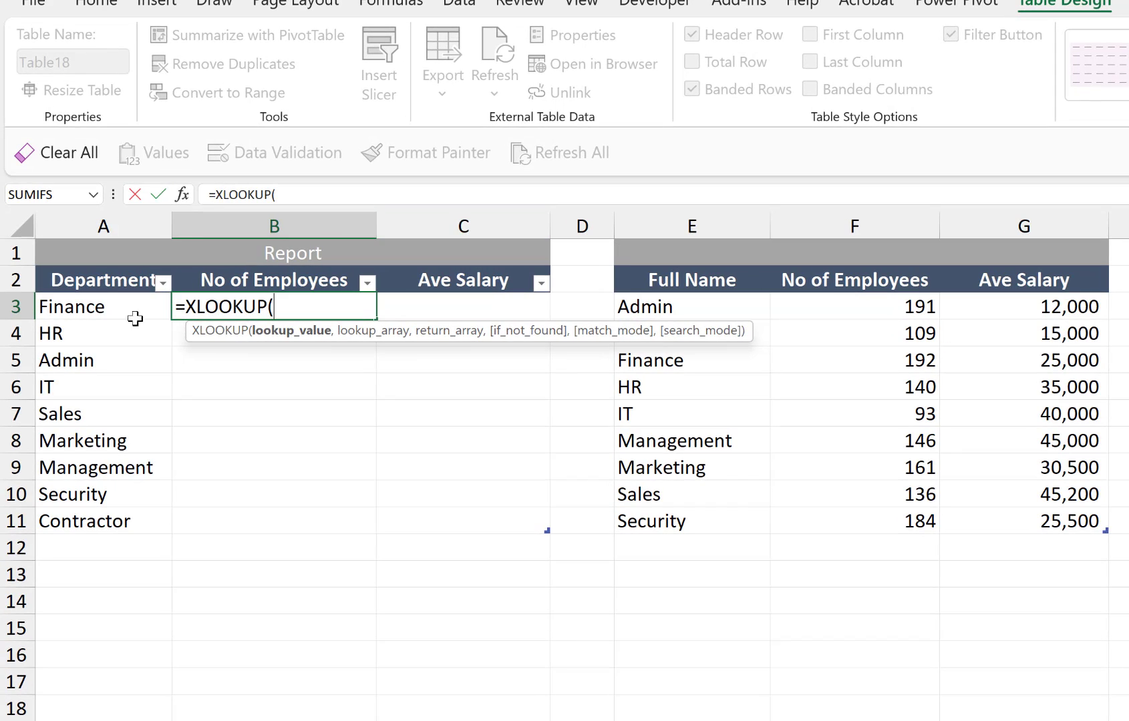
{"action": "left_click", "coordinate": [87, 307]}
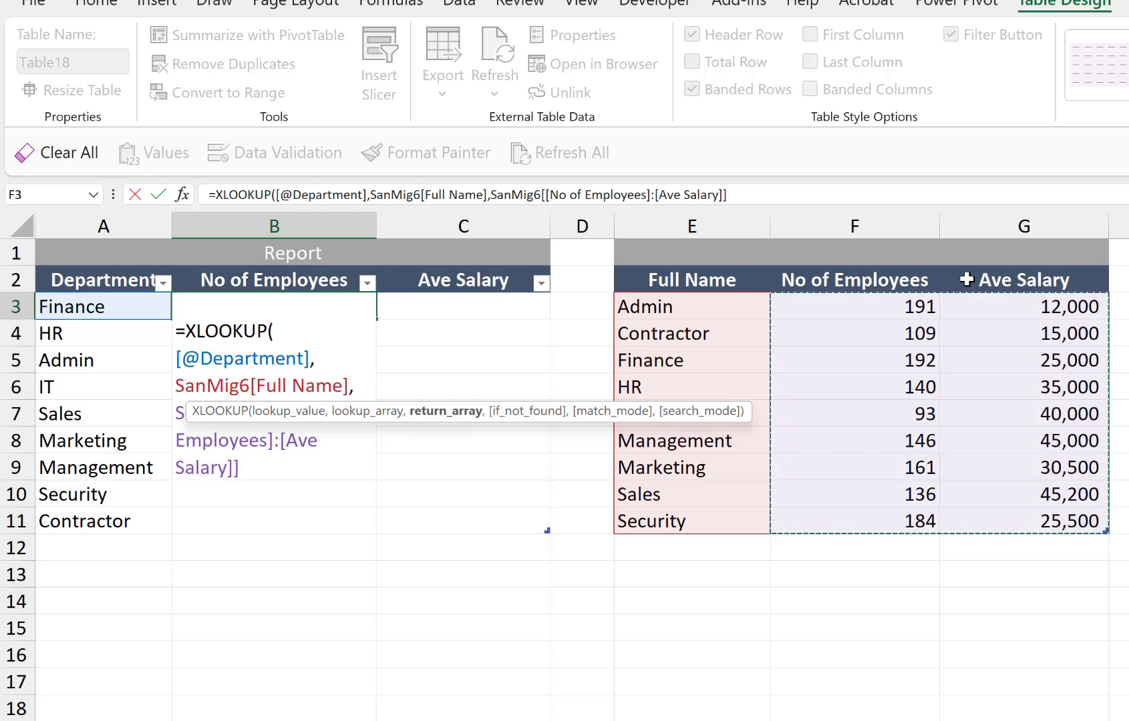
{"action": "key", "text": "Enter"}
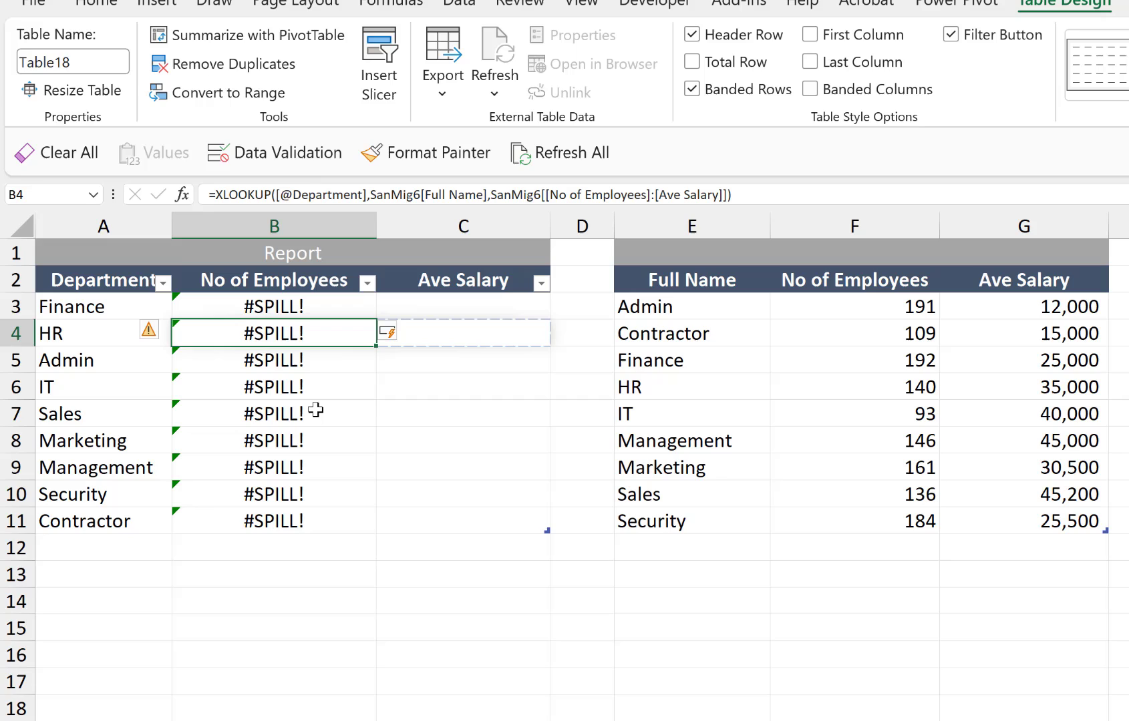
{"action": "mouse_move", "coordinate": [348, 306]}
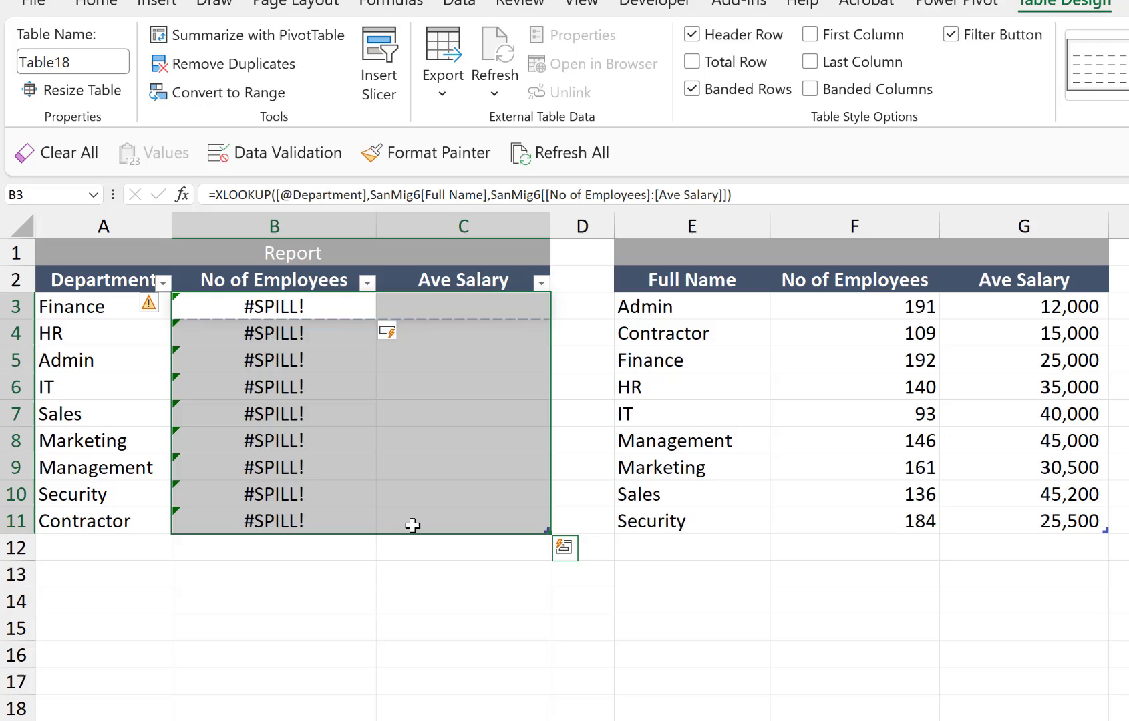
{"action": "key", "text": "Delete"}
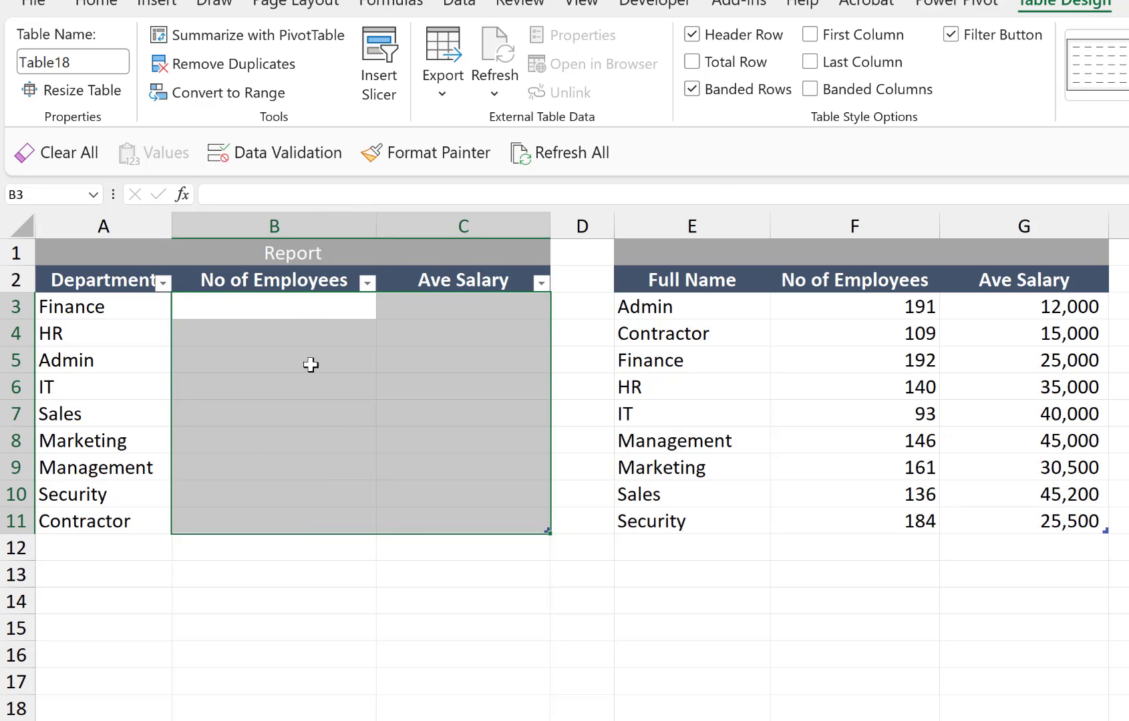
{"action": "left_click", "coordinate": [293, 308]}
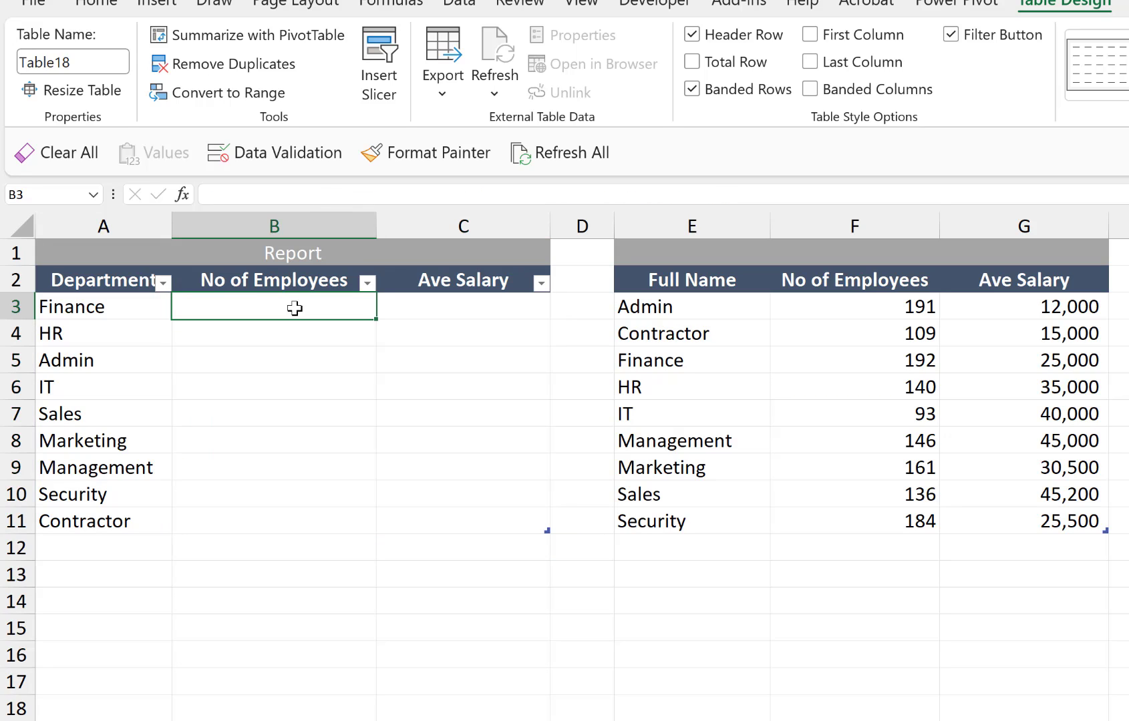
{"action": "type", "text": "=x"}
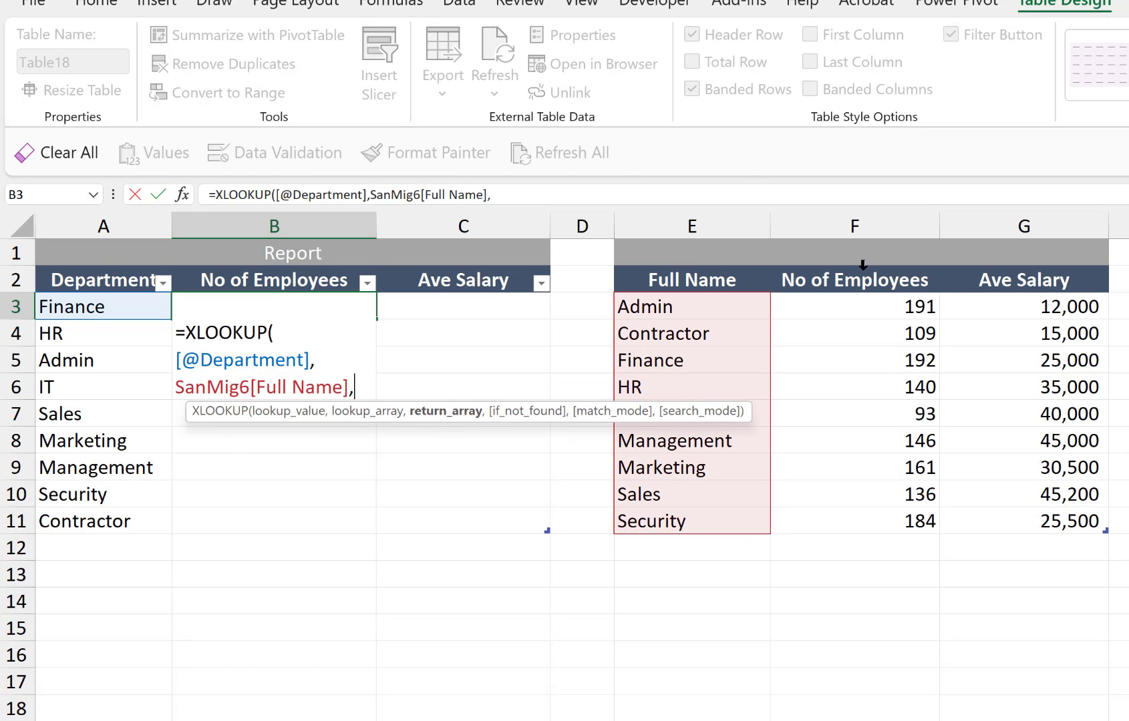
{"action": "left_click", "coordinate": [863, 280]}
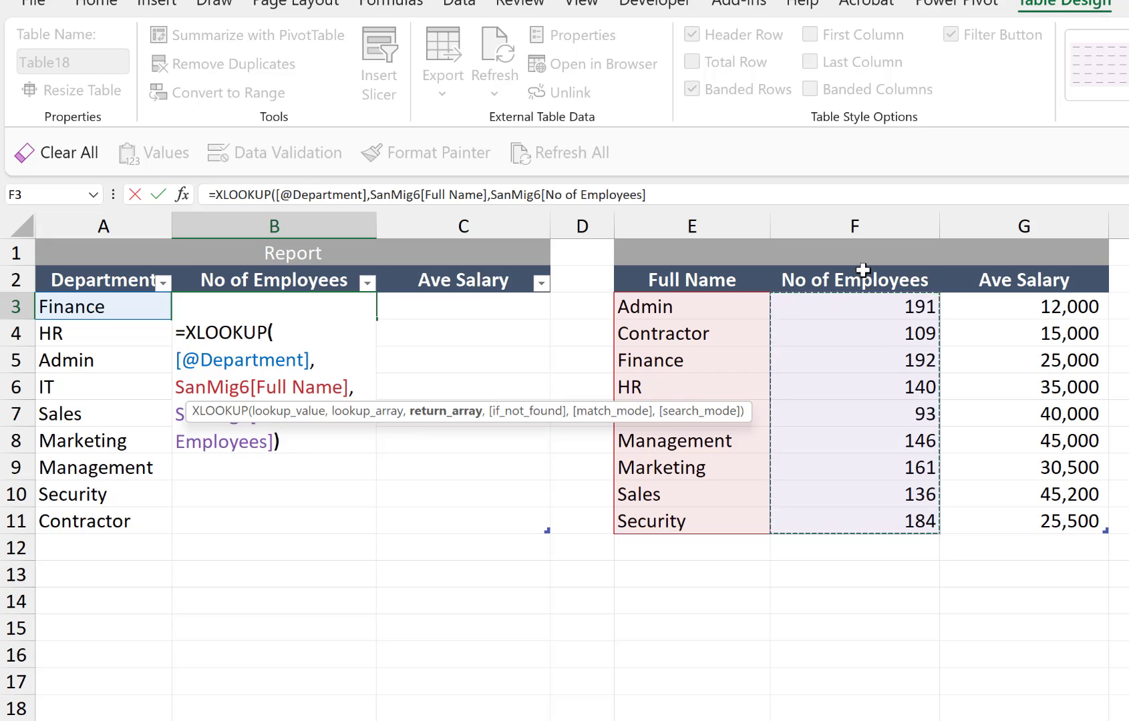
{"action": "key", "text": "Enter"}
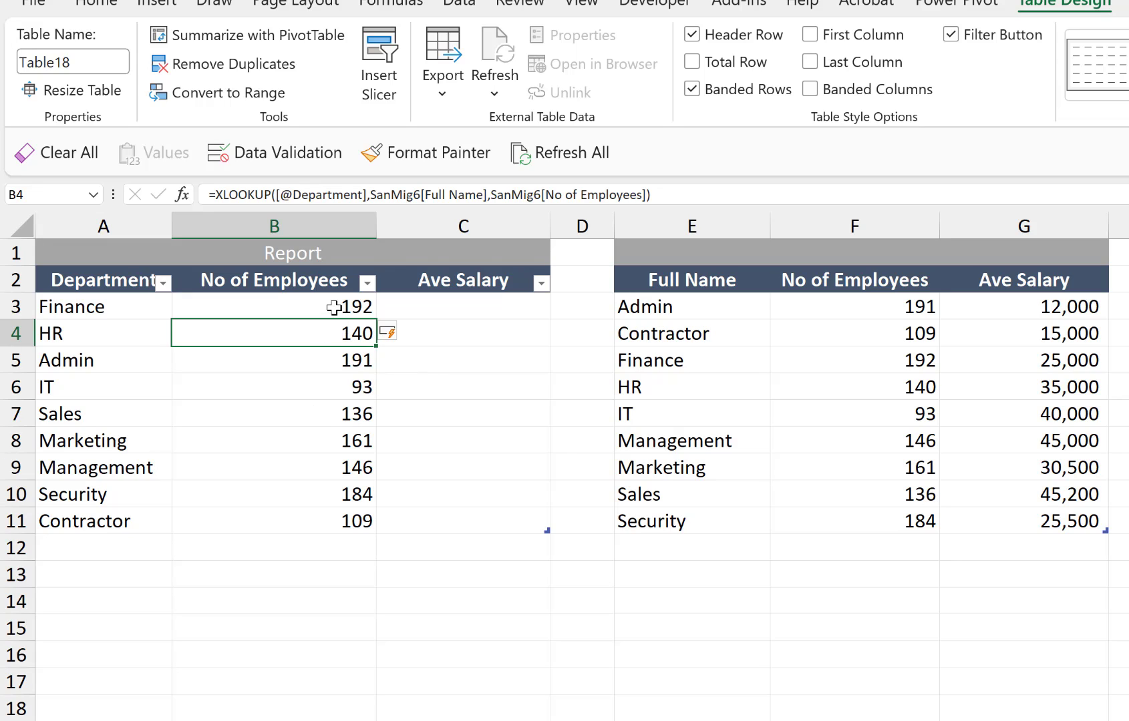
{"action": "mouse_move", "coordinate": [340, 374]}
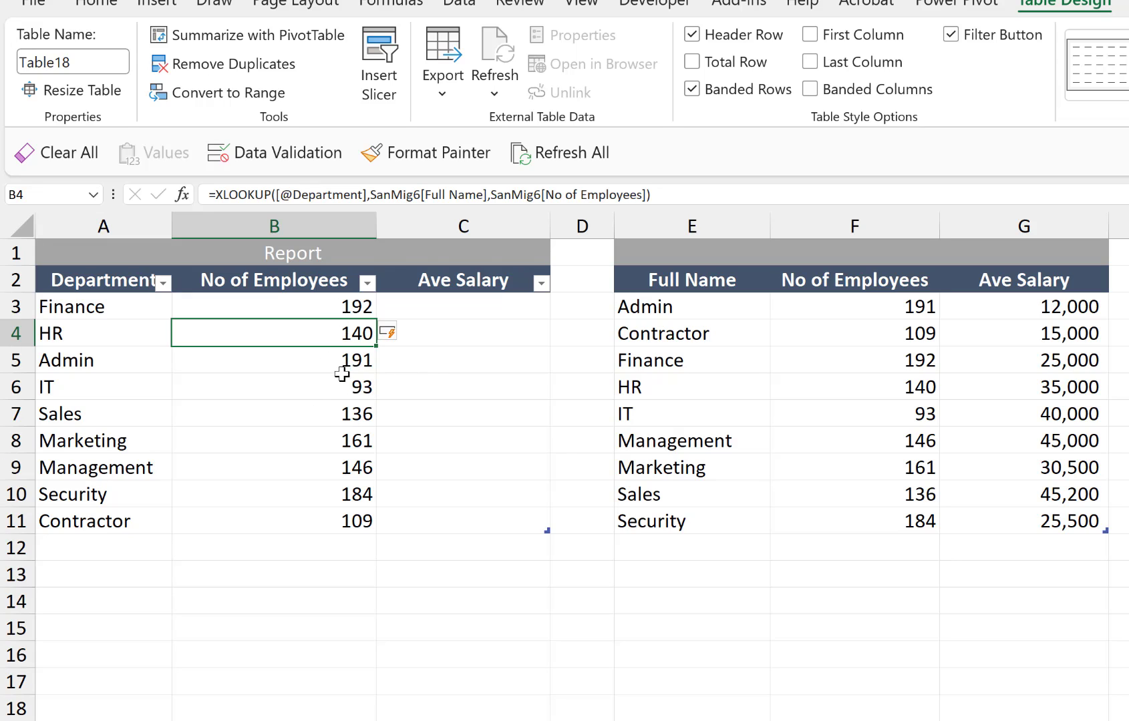
{"action": "mouse_move", "coordinate": [344, 398]}
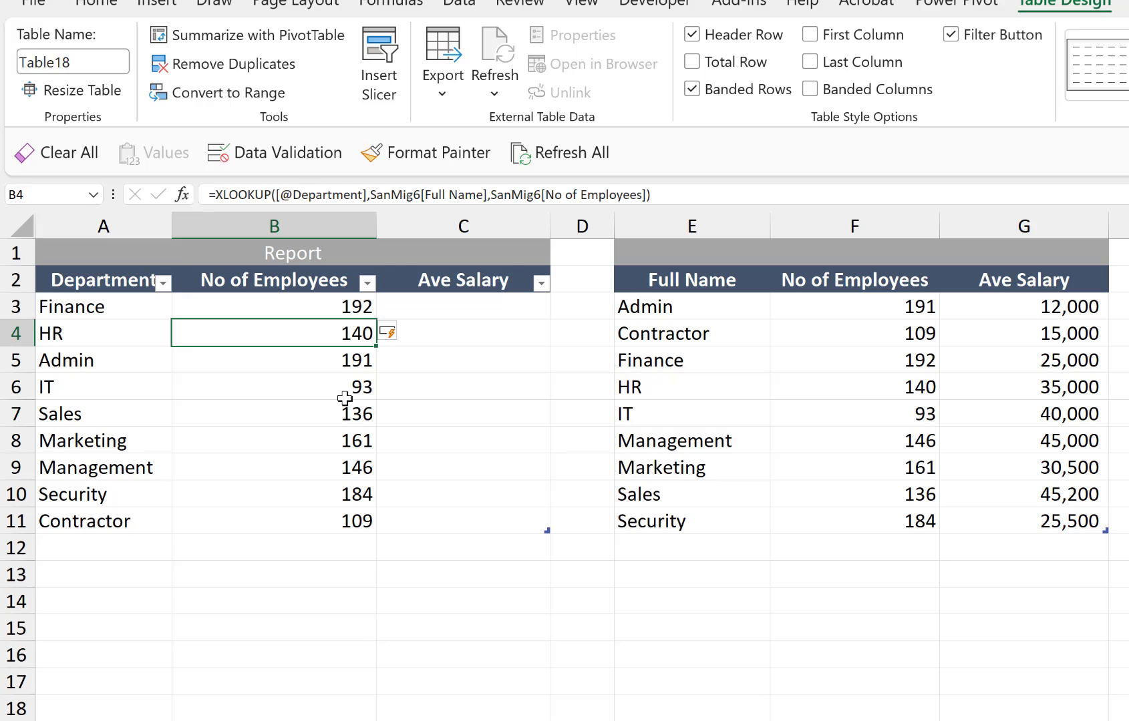
{"action": "mouse_move", "coordinate": [333, 307]}
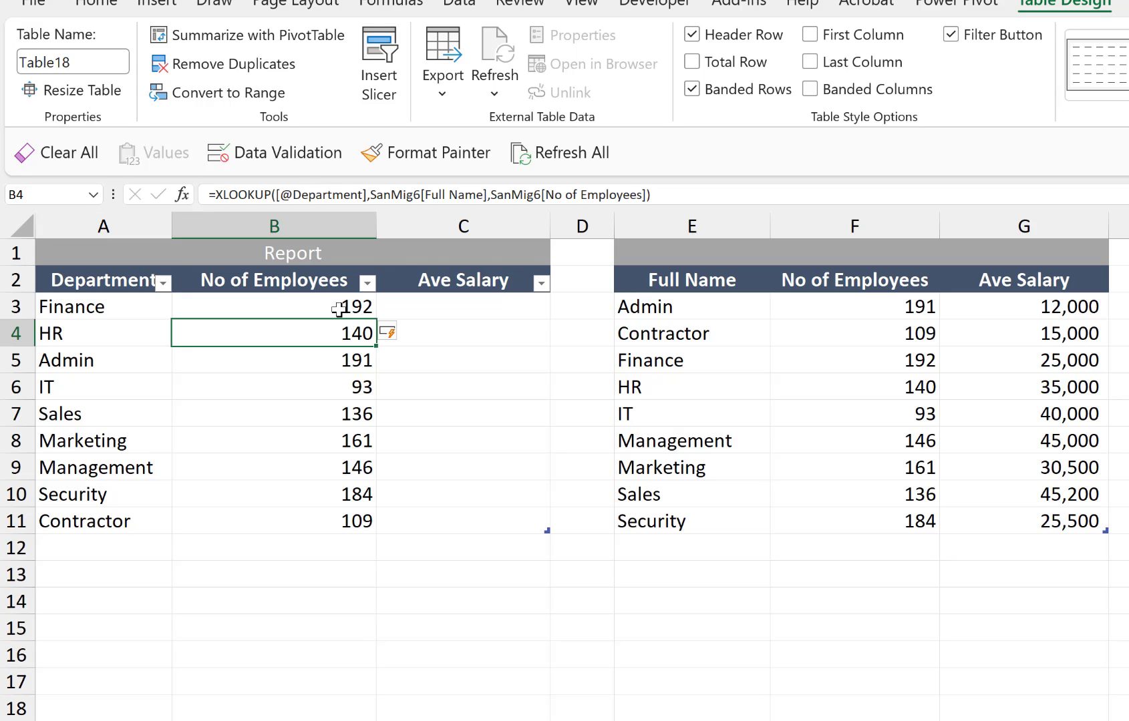
{"action": "left_click", "coordinate": [463, 308]}
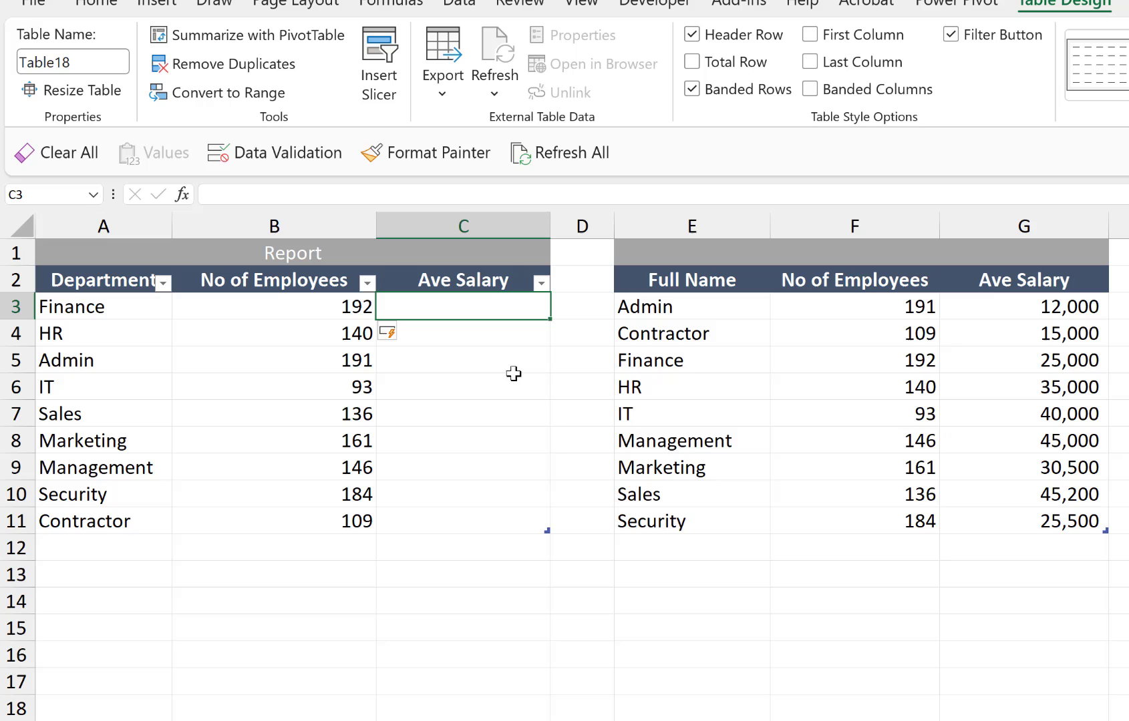
{"action": "mouse_move", "coordinate": [568, 418]}
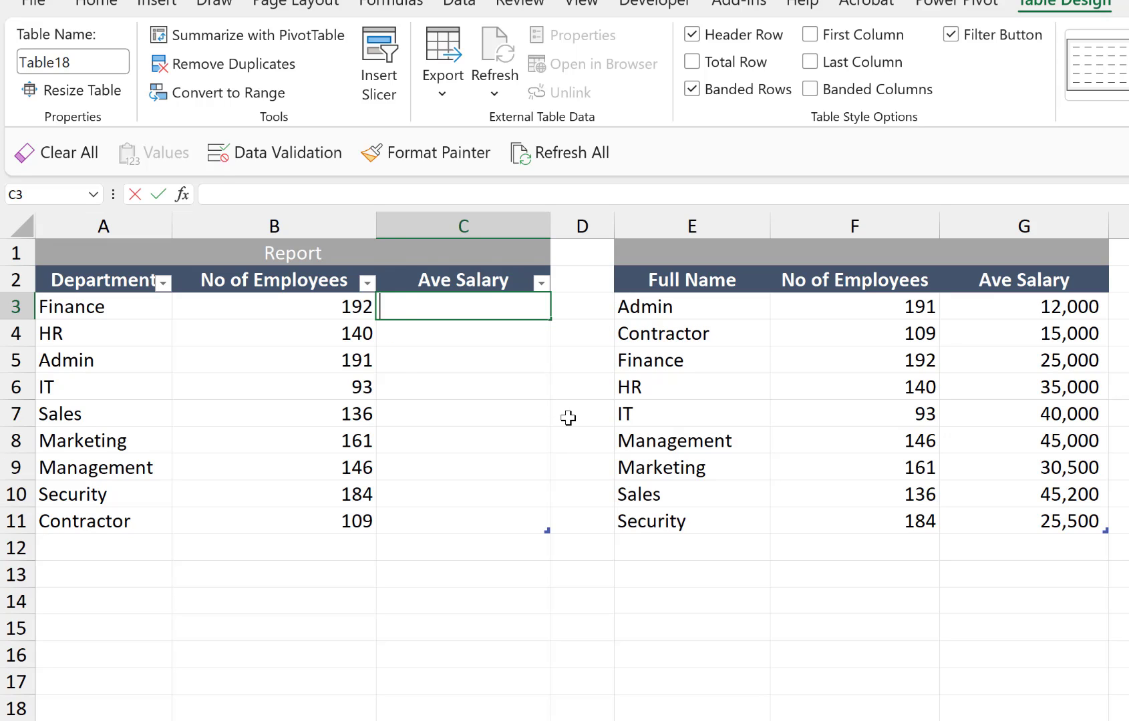
{"action": "type", "text": "=XLOOKUP("}
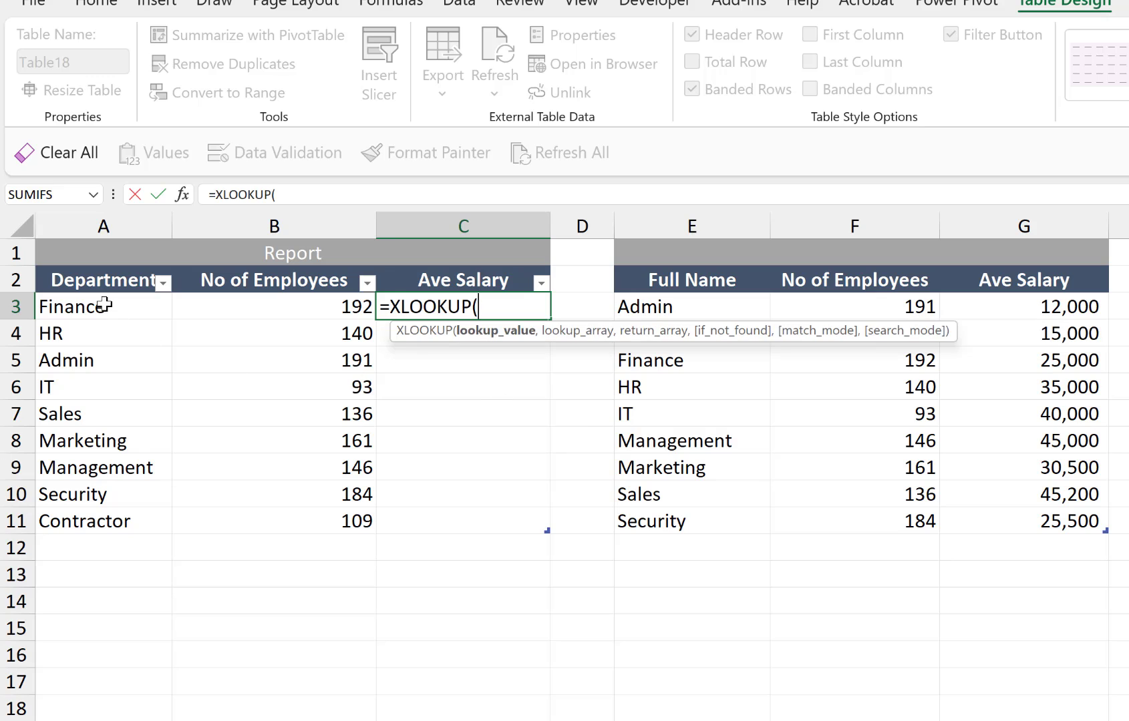
{"action": "left_click", "coordinate": [80, 307]}
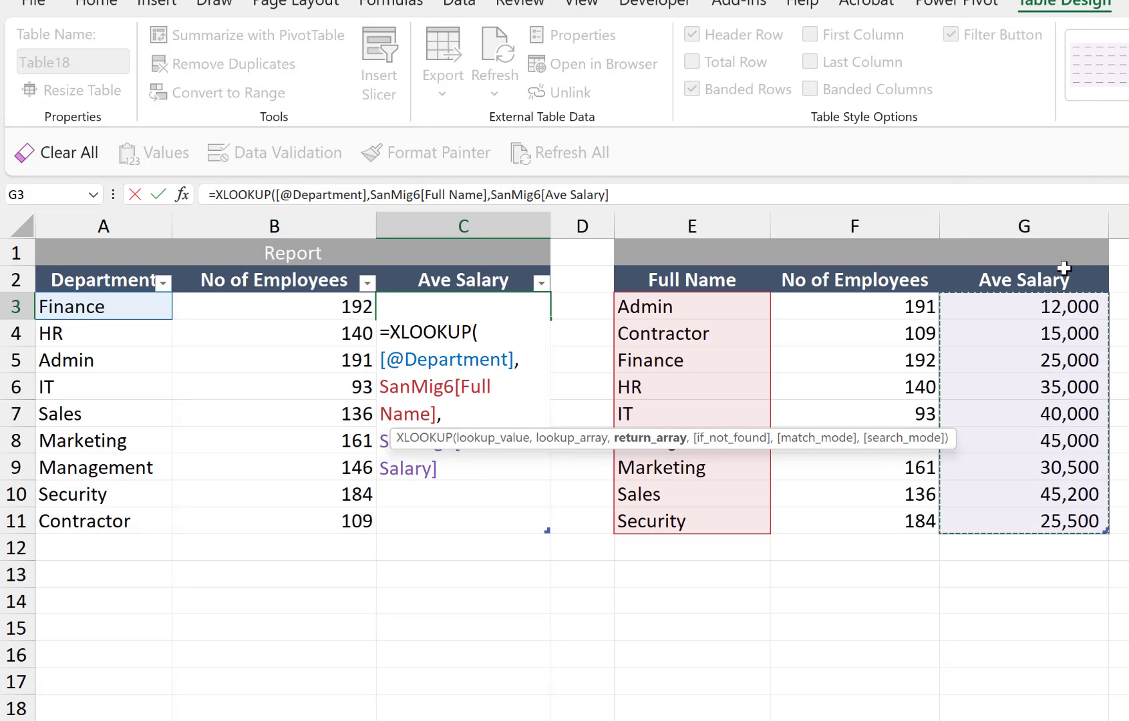
{"action": "key", "text": "Enter"}
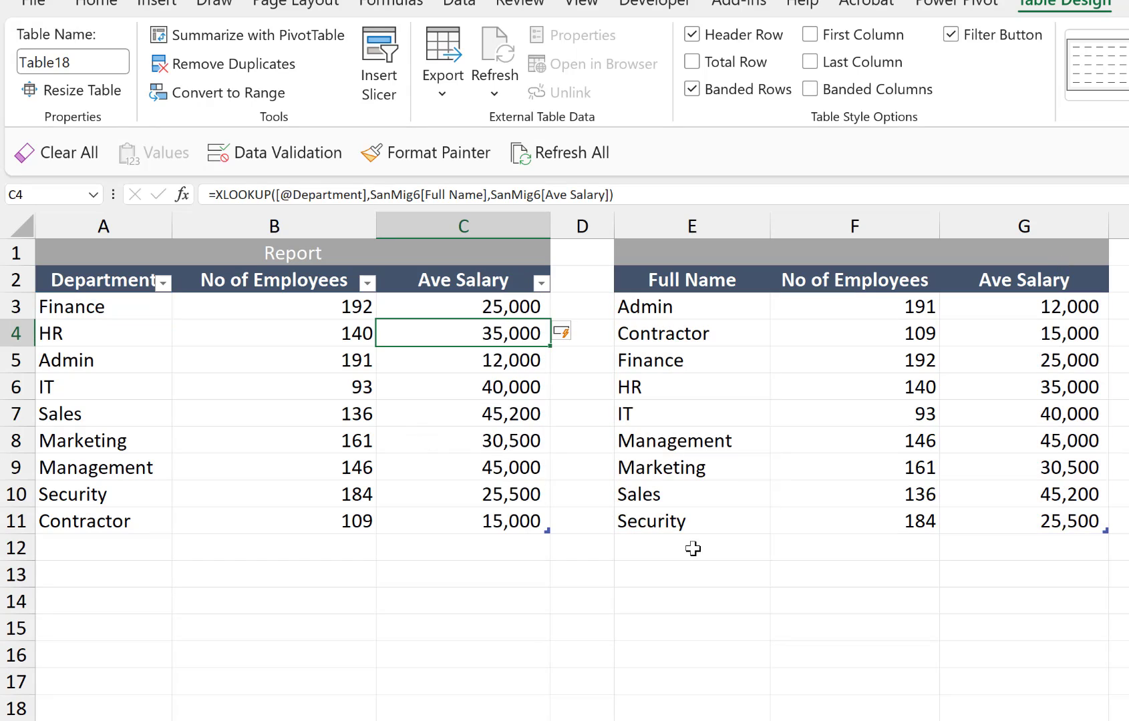
Add a WH row with 2 employees and 15,000 salary at E12 below the source table
{"action": "left_click", "coordinate": [691, 549]}
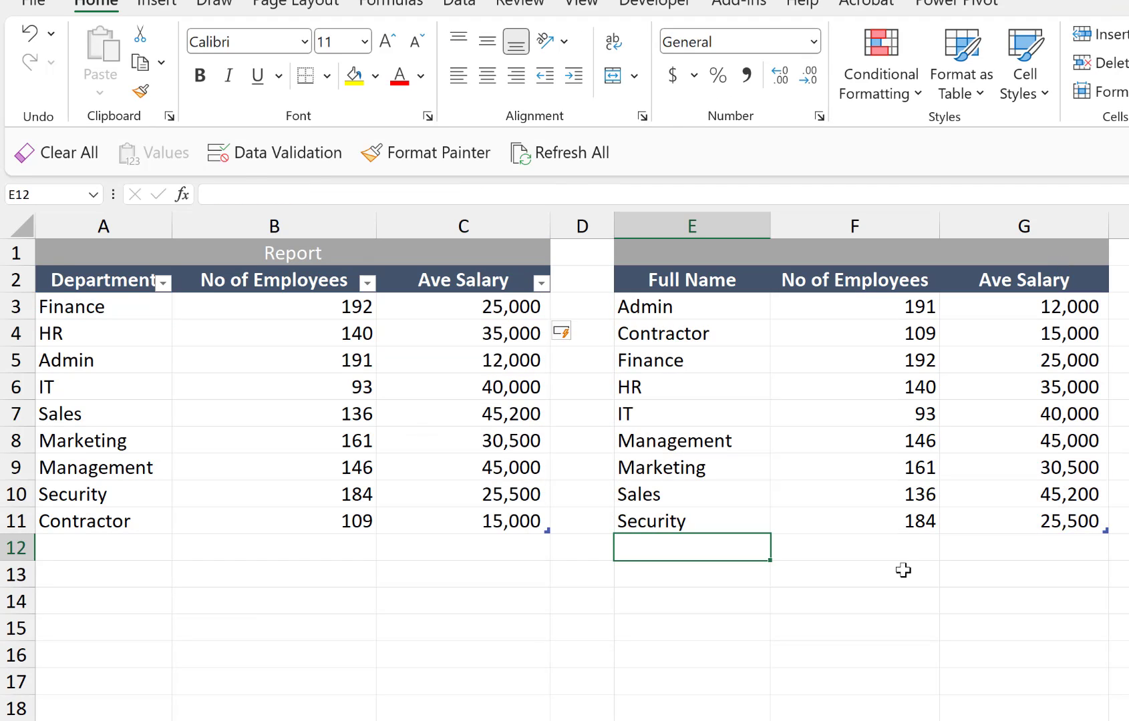
{"action": "type", "text": "WH"}
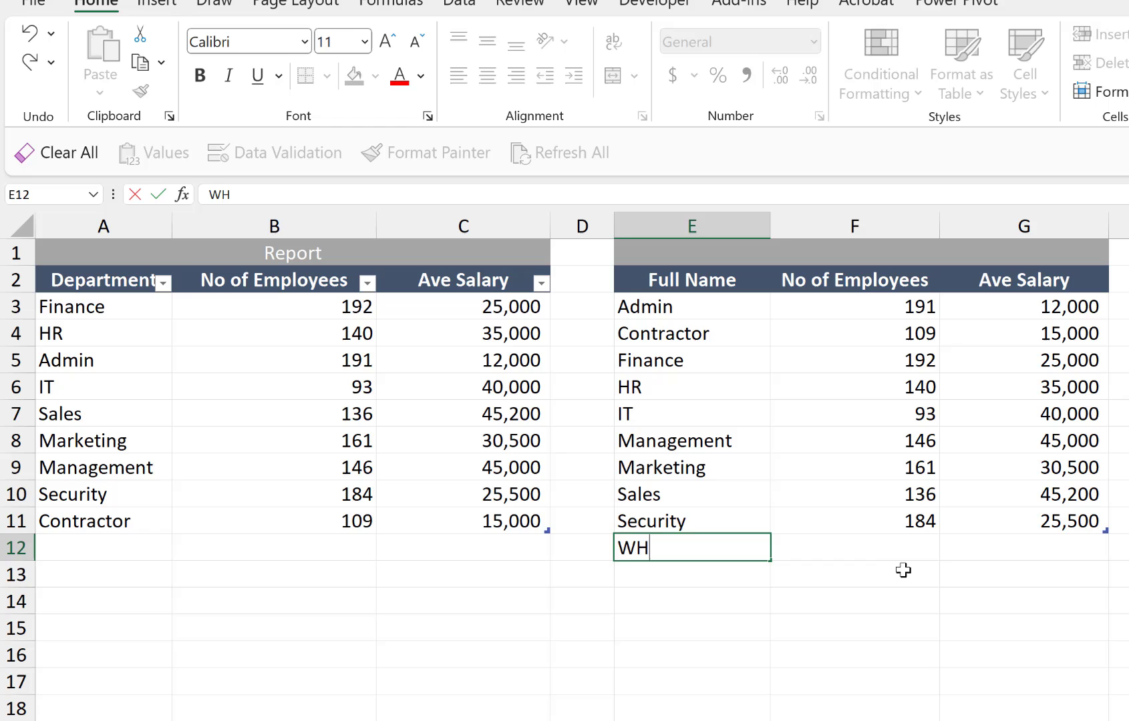
{"action": "type", "text": "2"}
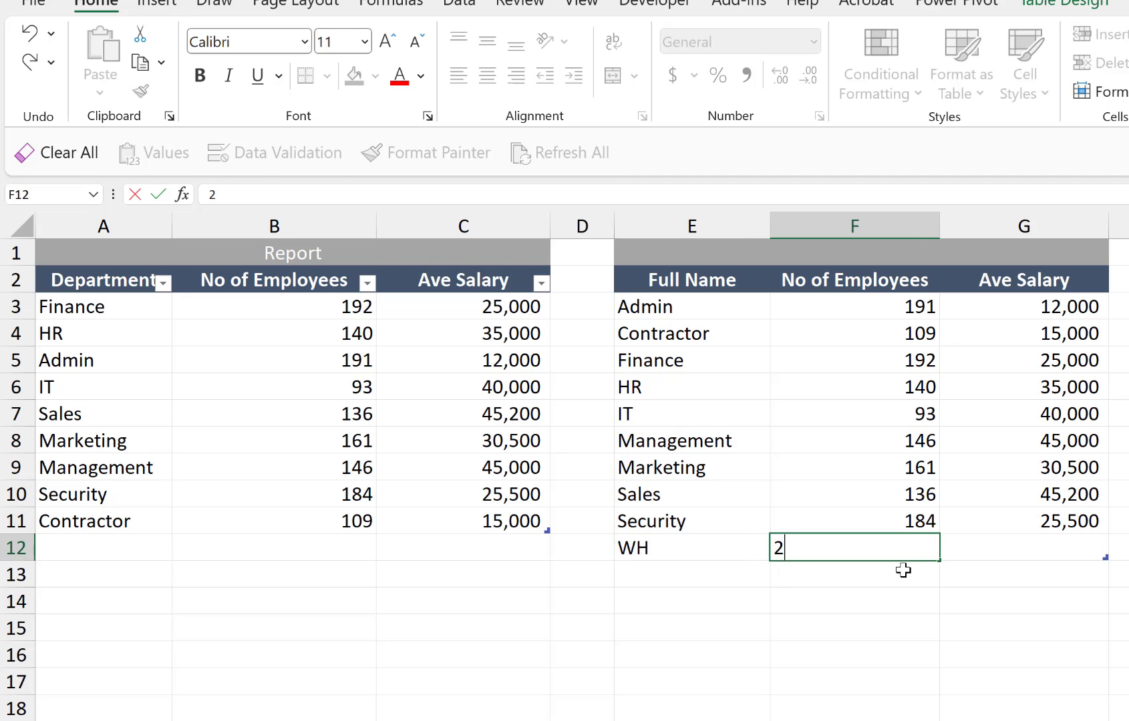
{"action": "type", "text": "1"}
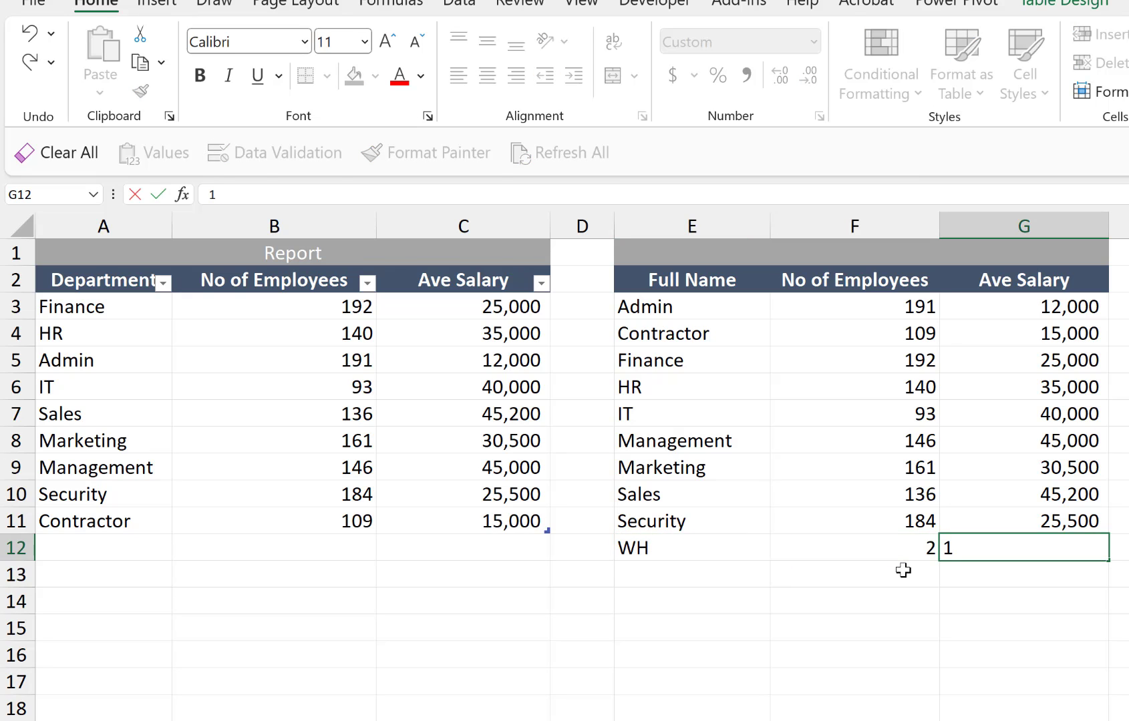
{"action": "type", "text": "150000"}
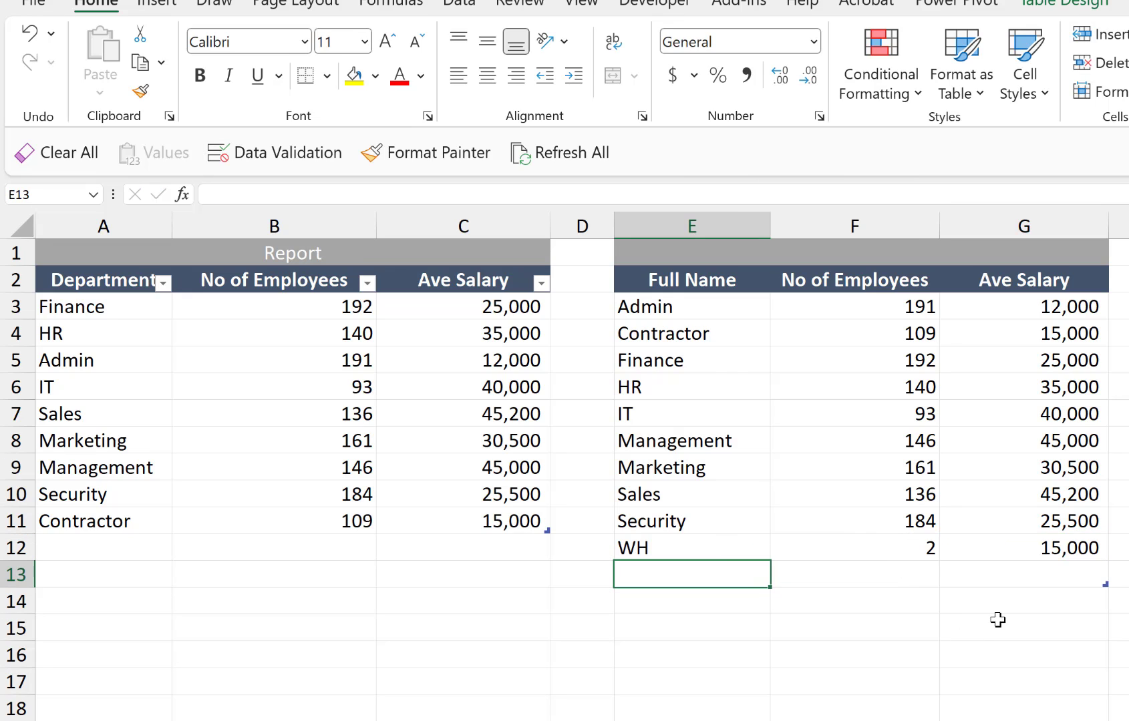
Type WH in A12 so the report table auto-extends with 2 employees and 15,000 salary
{"action": "left_click", "coordinate": [94, 548]}
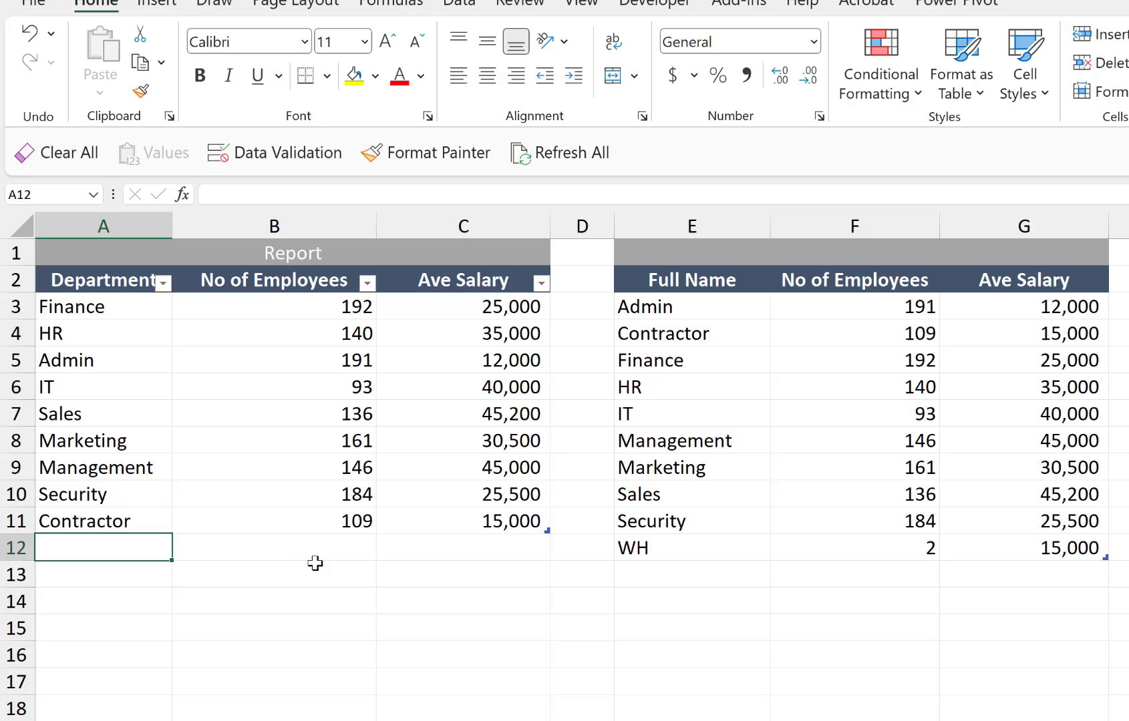
{"action": "type", "text": "W"}
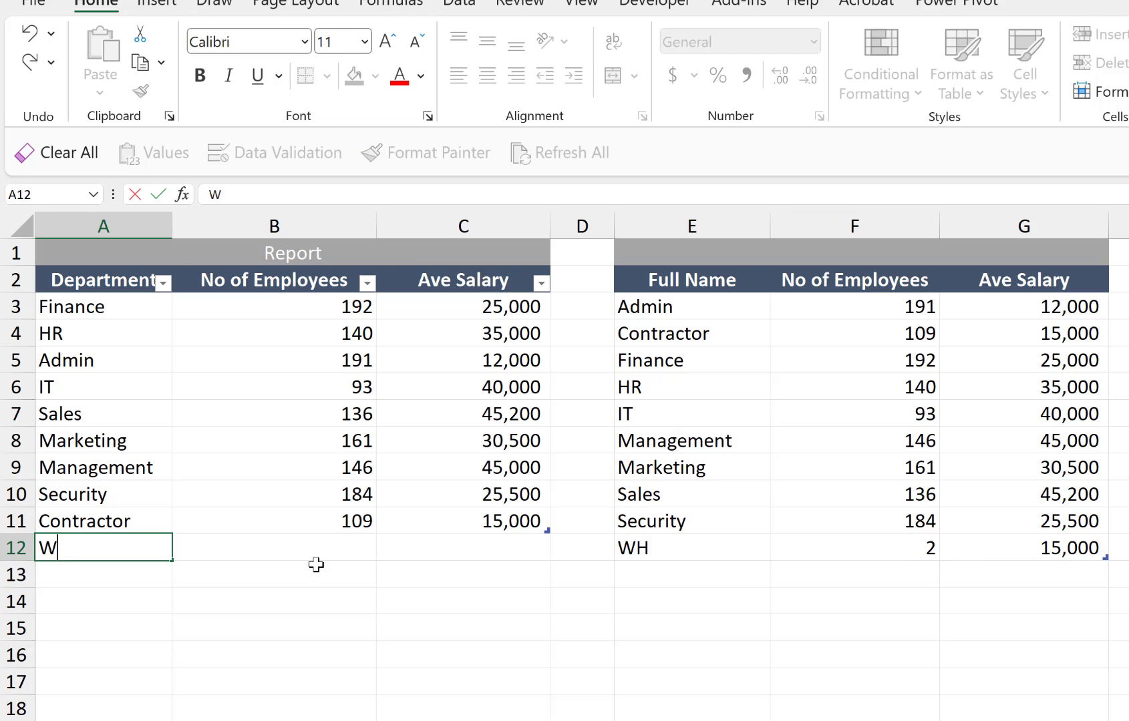
{"action": "type", "text": "H"}
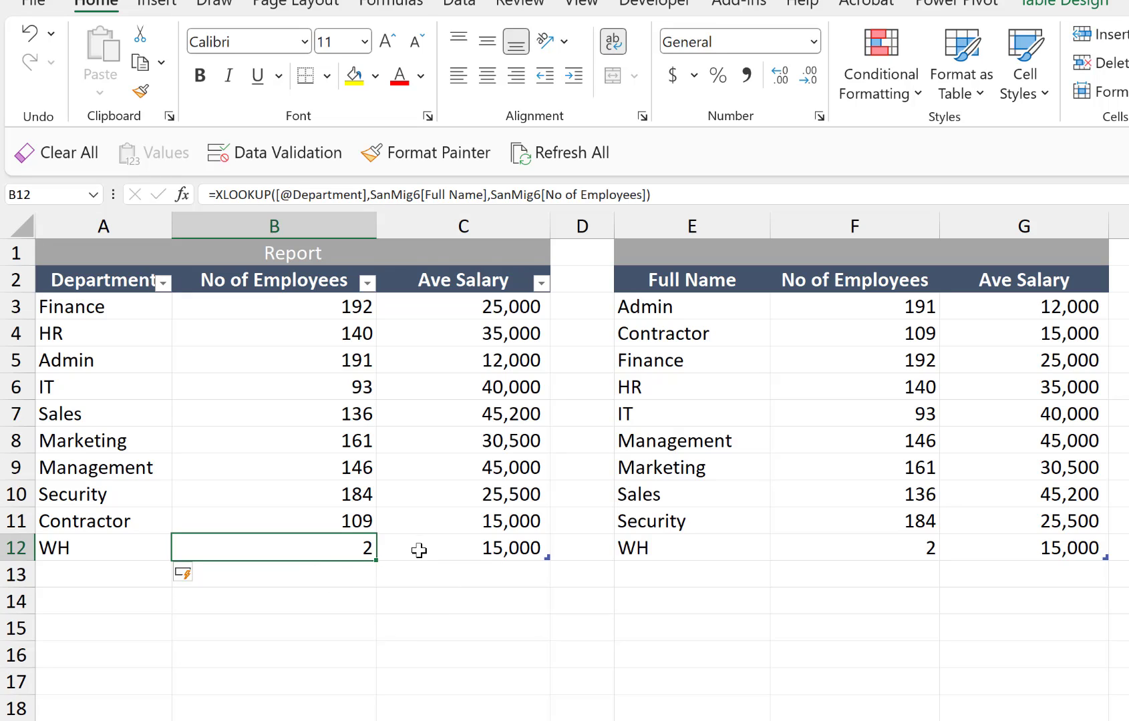
{"action": "mouse_move", "coordinate": [438, 558]}
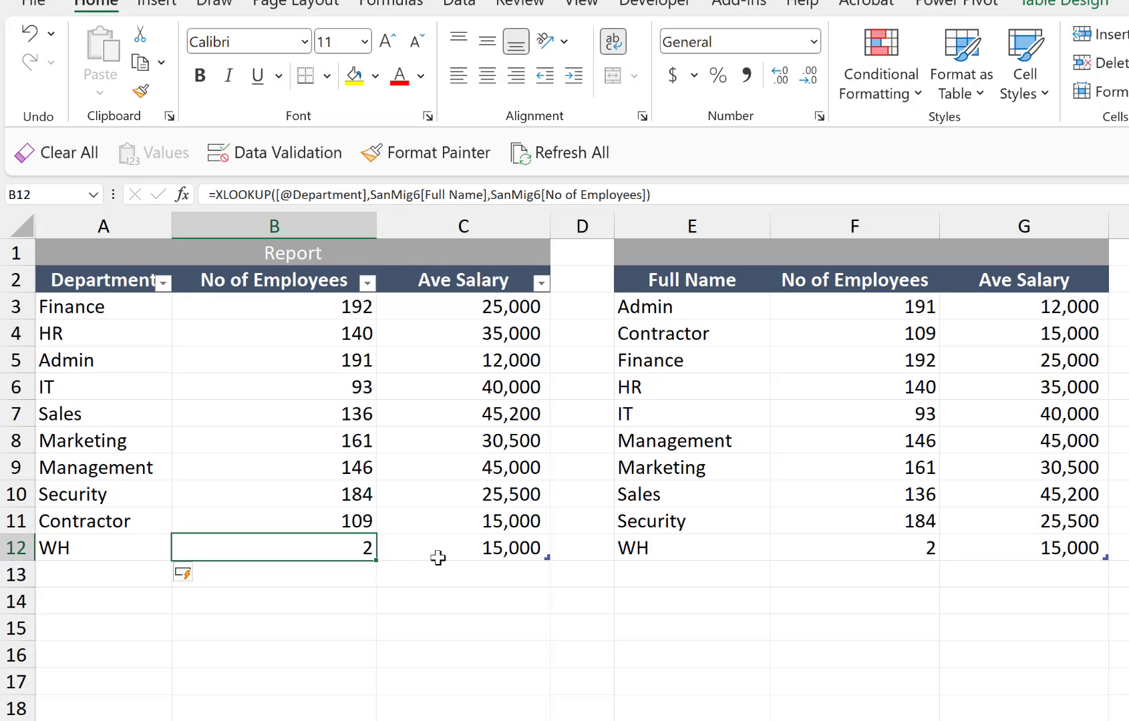
{"action": "mouse_move", "coordinate": [950, 457]}
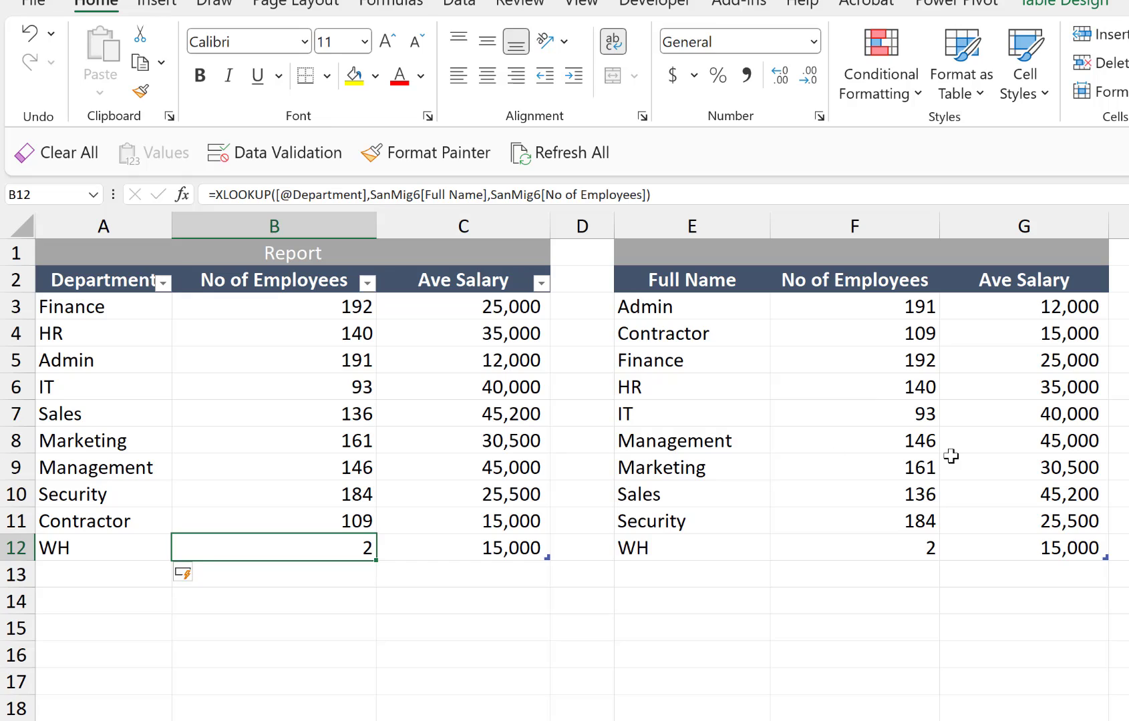
{"action": "mouse_move", "coordinate": [318, 518]}
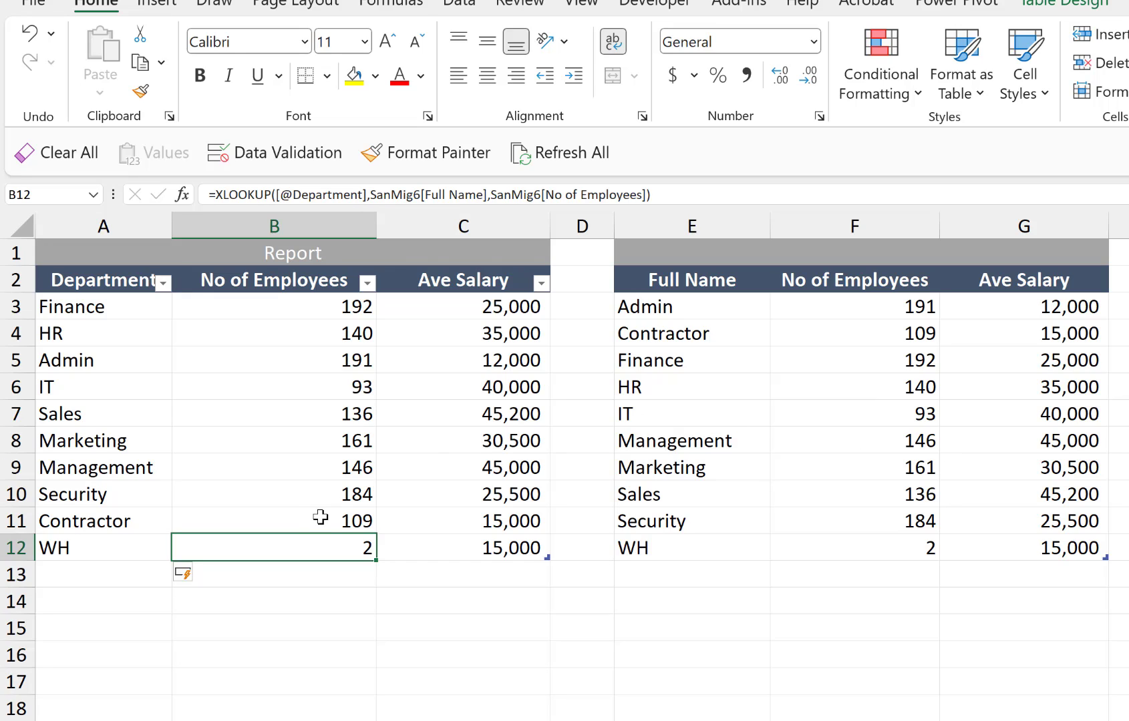
{"action": "mouse_move", "coordinate": [339, 549]}
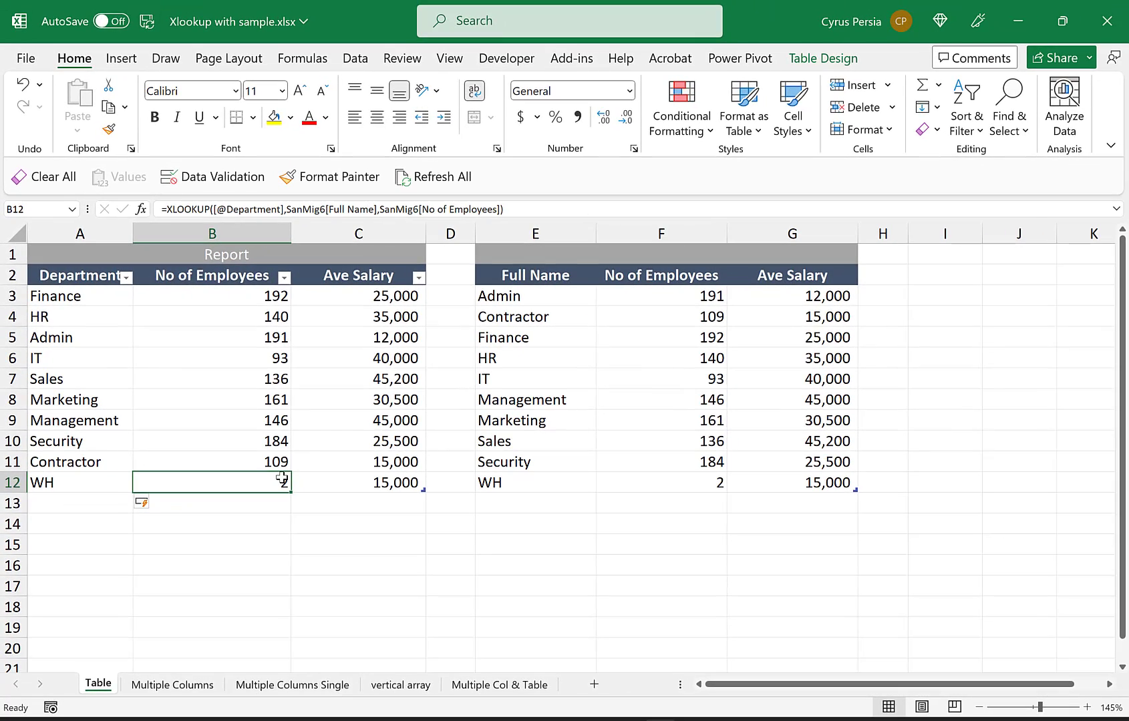
{"action": "left_click", "coordinate": [358, 358]}
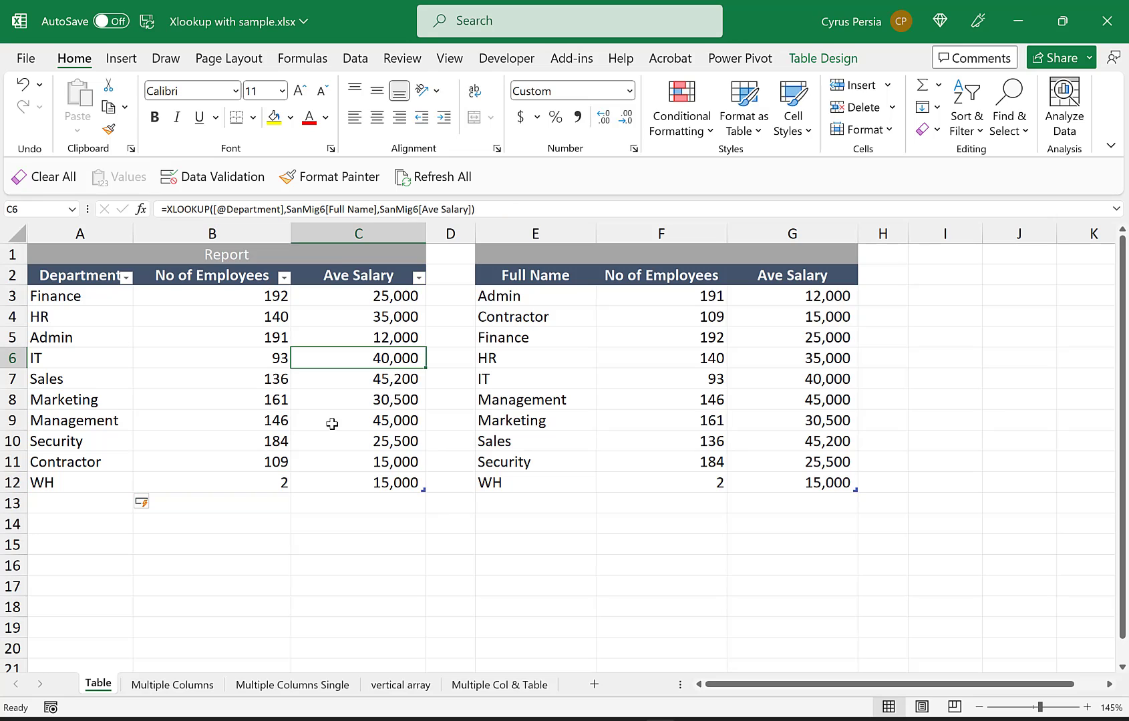